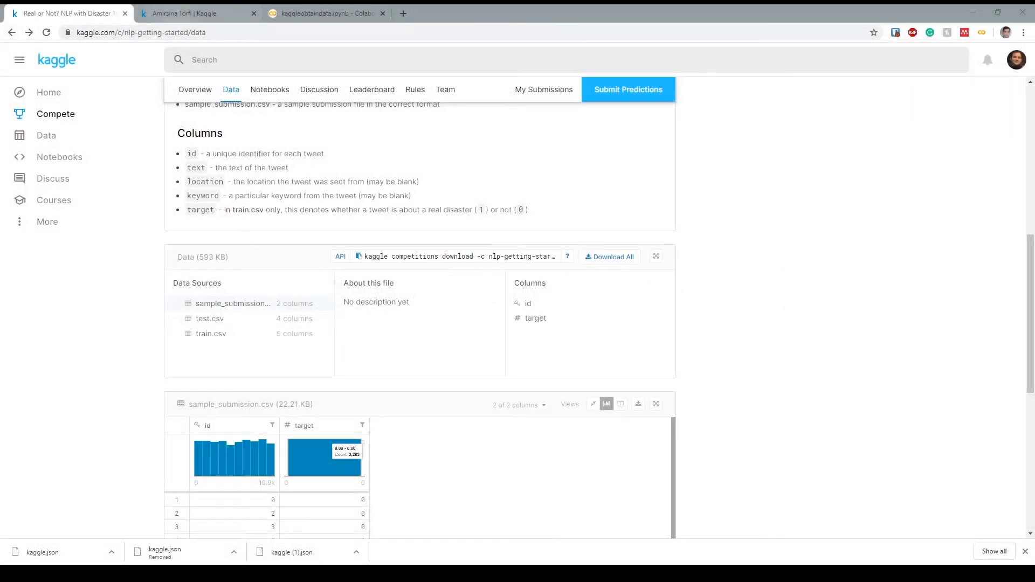
Step: Review the Colab notebook and the Kaggle competition data page before setting up the API
{"action": "scroll", "scroll_direction": "up", "scroll_amount": 3}
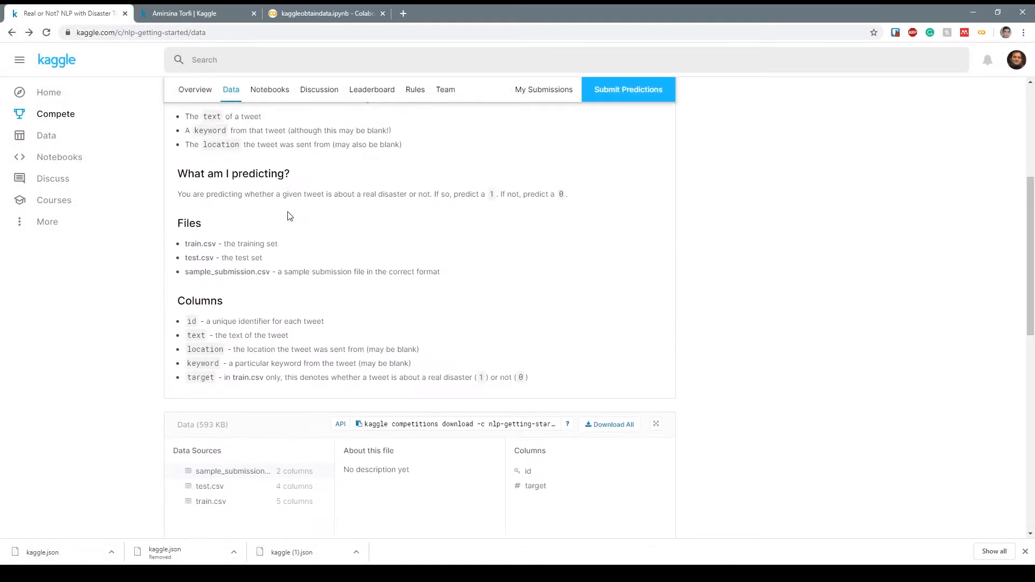
{"action": "scroll", "scroll_direction": "up", "scroll_amount": 3}
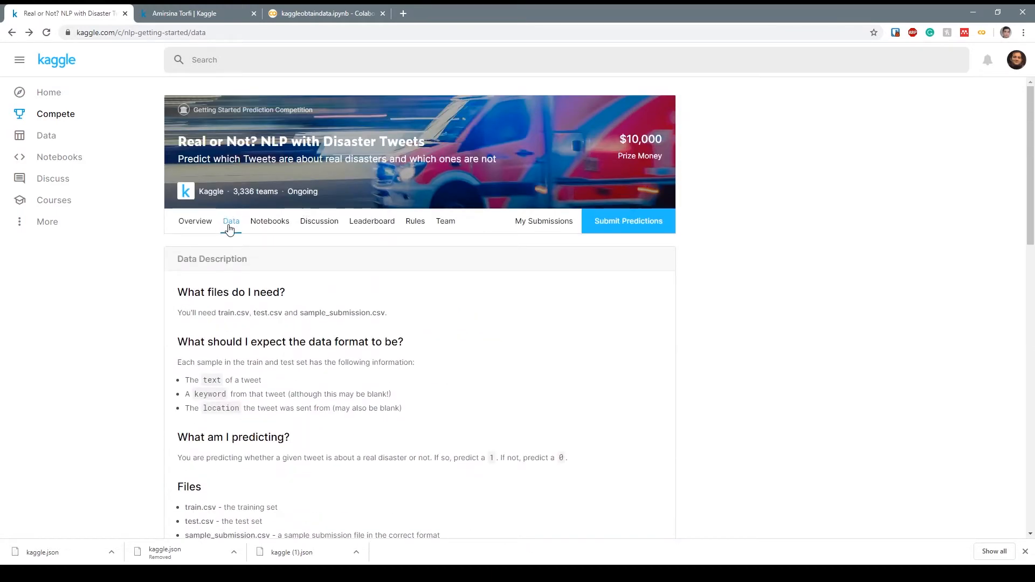
{"action": "scroll", "scroll_direction": "down", "scroll_amount": 3}
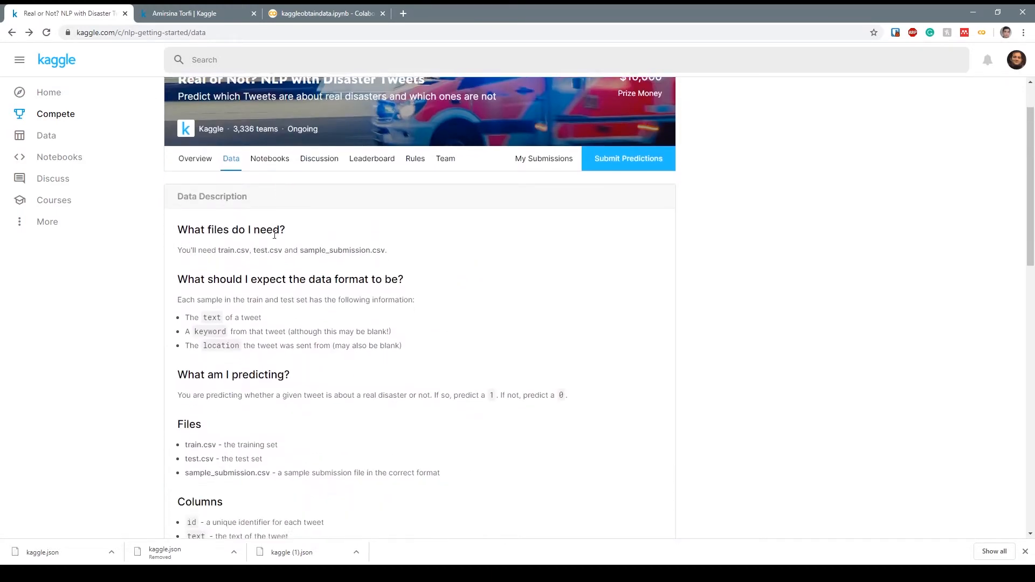
{"action": "left_click", "coordinate": [323, 13]}
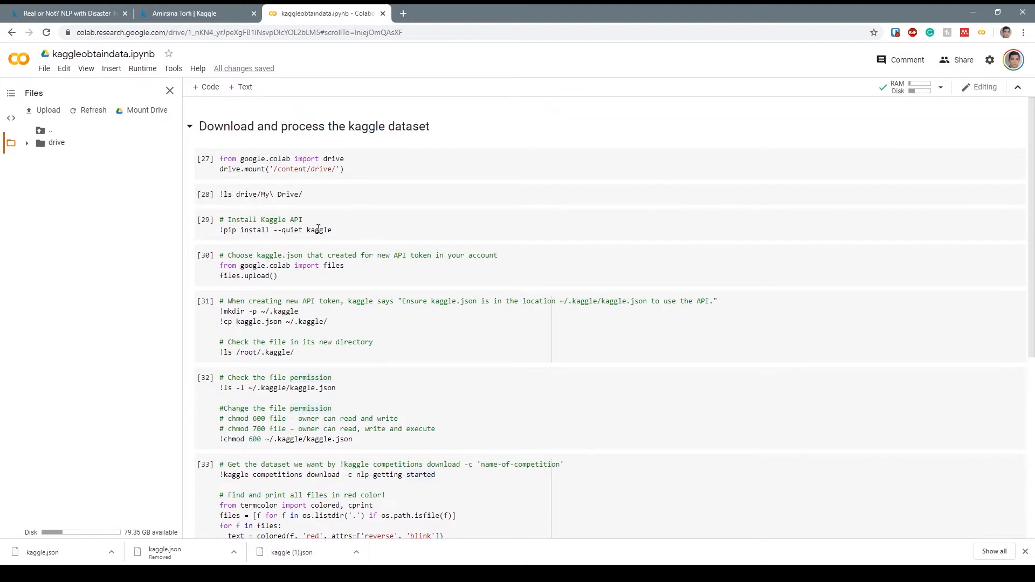
{"action": "left_click", "coordinate": [66, 13]}
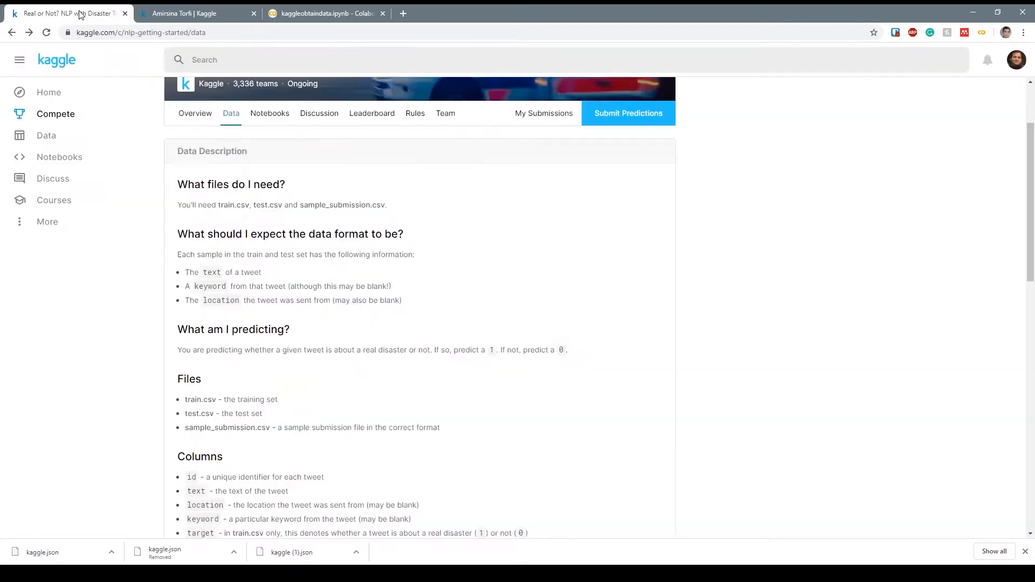
{"action": "scroll", "scroll_direction": "up", "scroll_amount": 3}
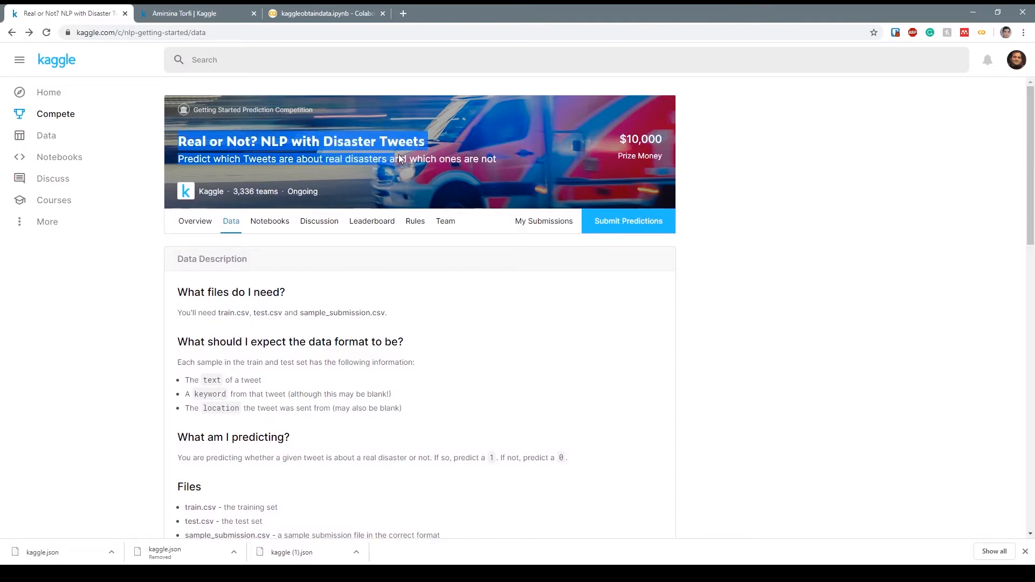
{"action": "scroll", "scroll_direction": "down", "scroll_amount": 3}
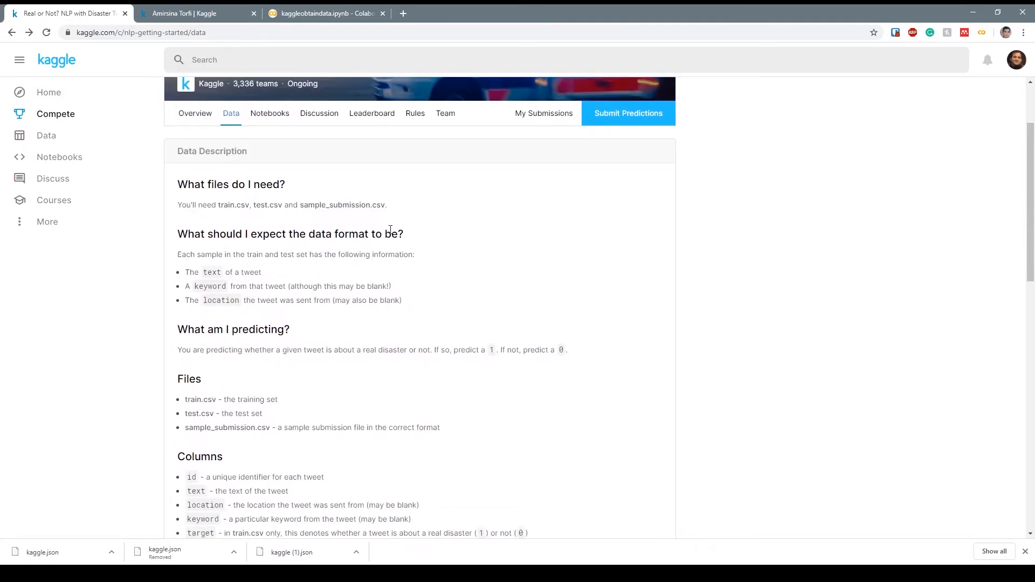
{"action": "scroll", "scroll_direction": "down", "scroll_amount": 3}
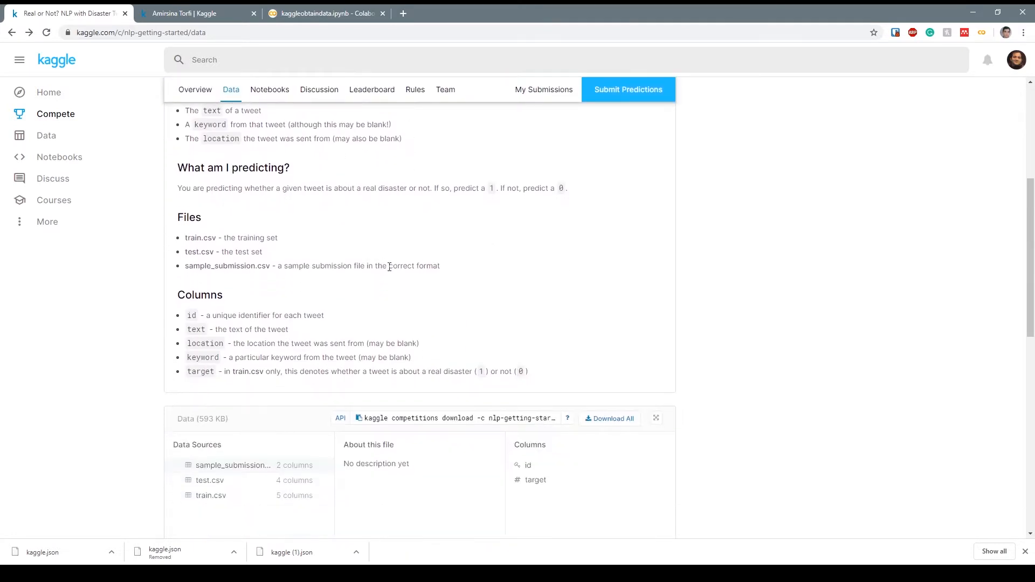
{"action": "scroll", "scroll_direction": "down", "scroll_amount": 3}
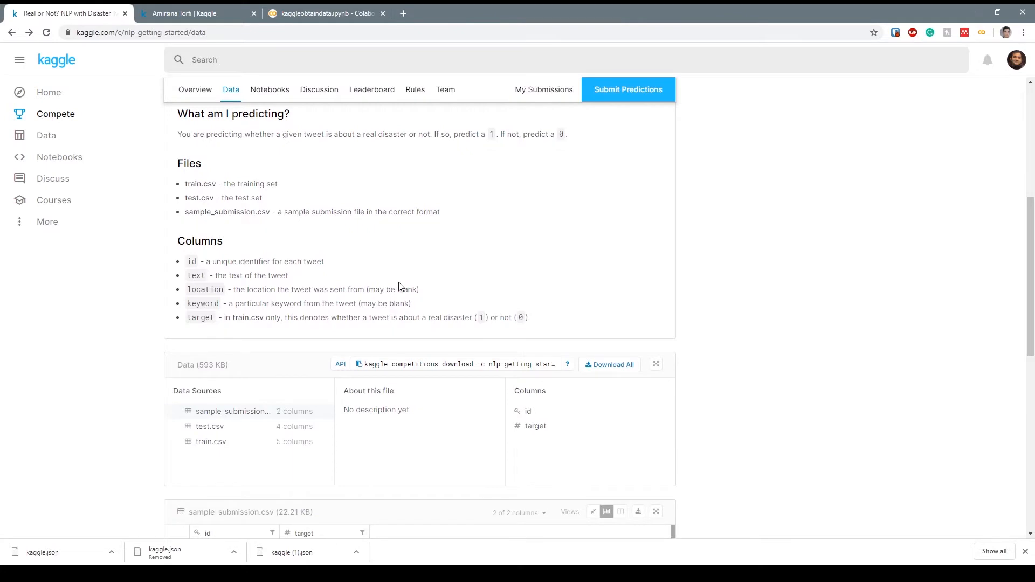
{"action": "scroll", "scroll_direction": "up", "scroll_amount": 3}
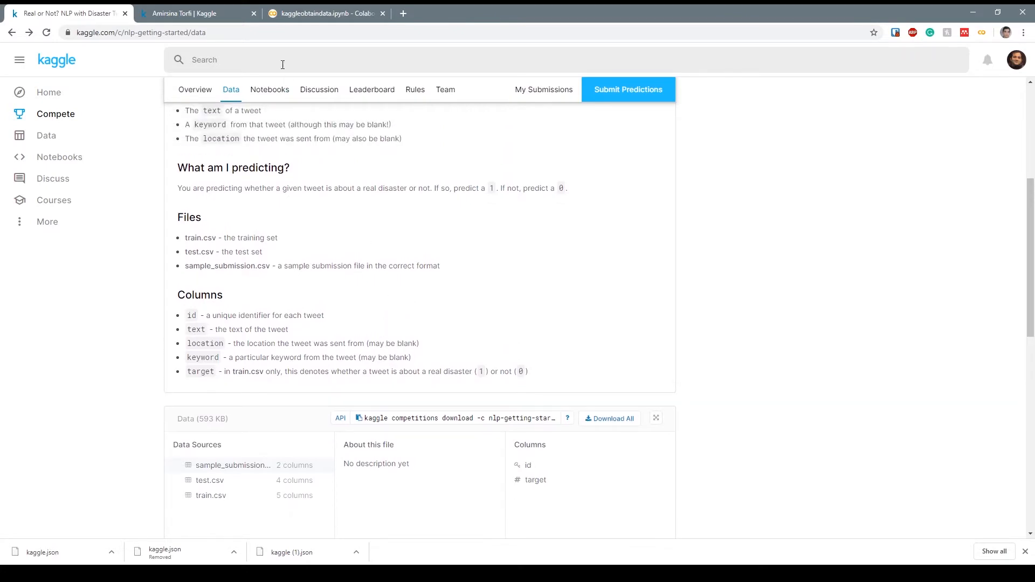
Step: From My Account, expire all existing API tokens and create a new one, downloading kaggle.json
{"action": "left_click", "coordinate": [1017, 59]}
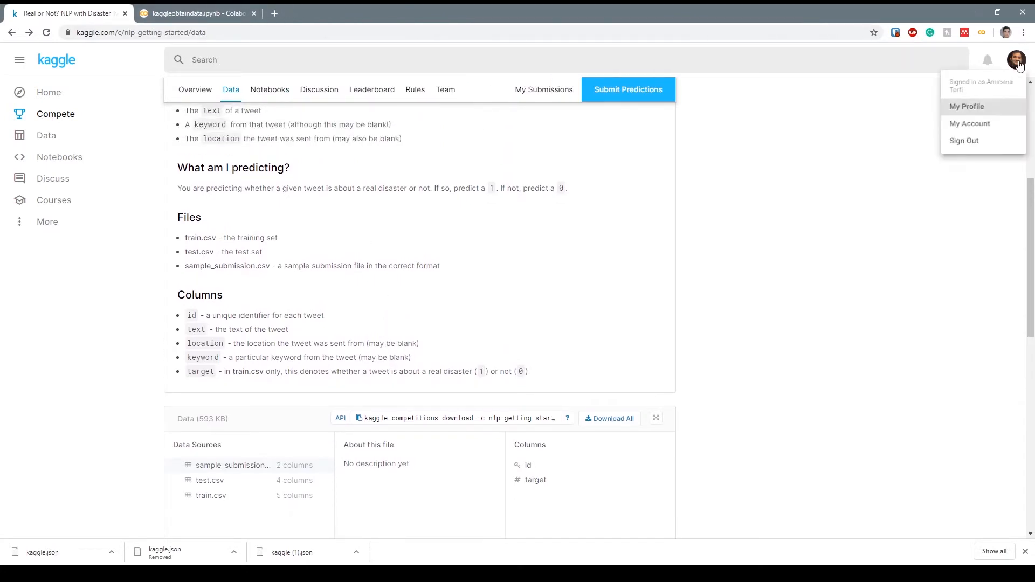
{"action": "left_click", "coordinate": [966, 107]}
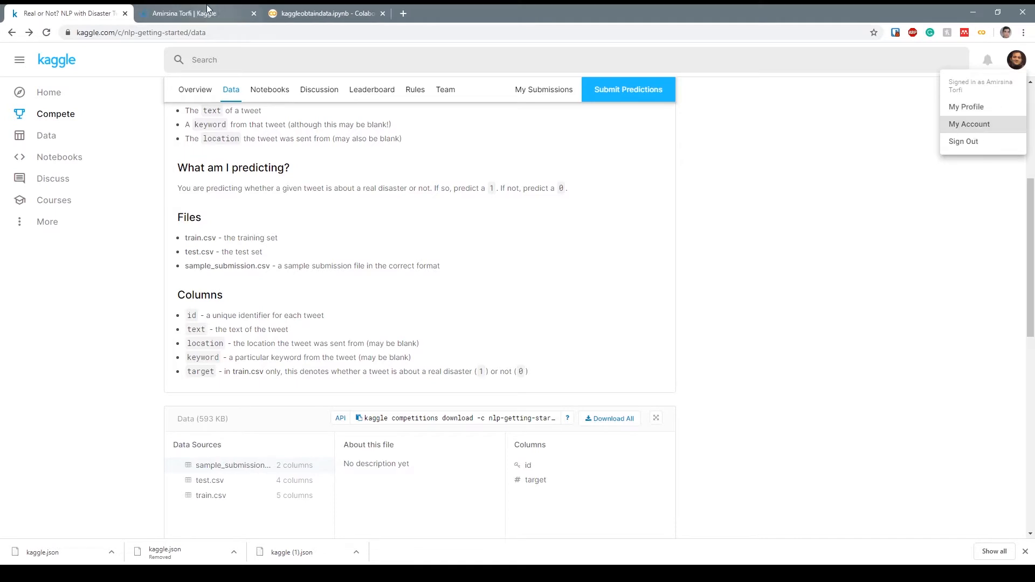
{"action": "left_click", "coordinate": [970, 124]}
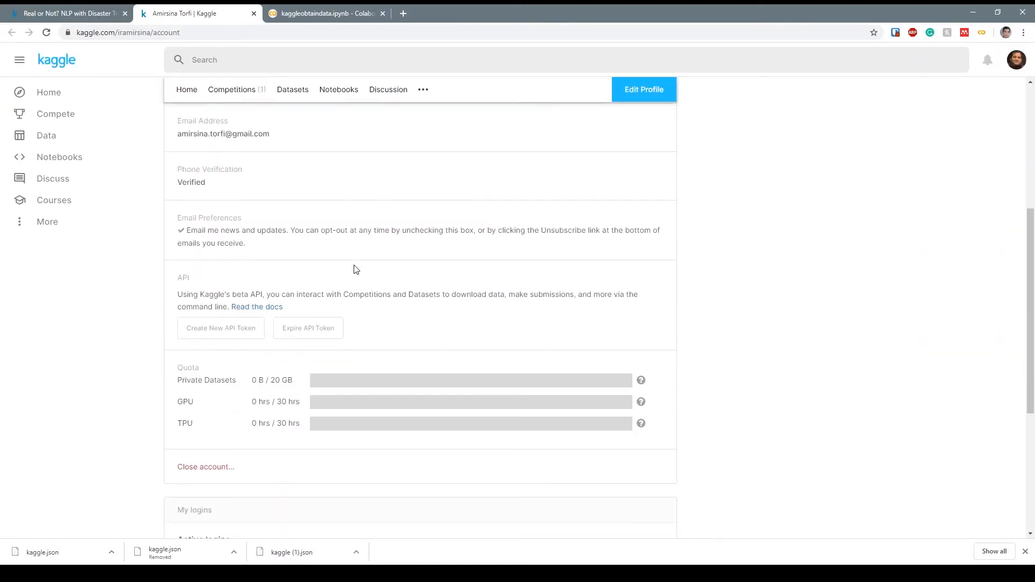
{"action": "scroll", "scroll_direction": "down", "scroll_amount": 3}
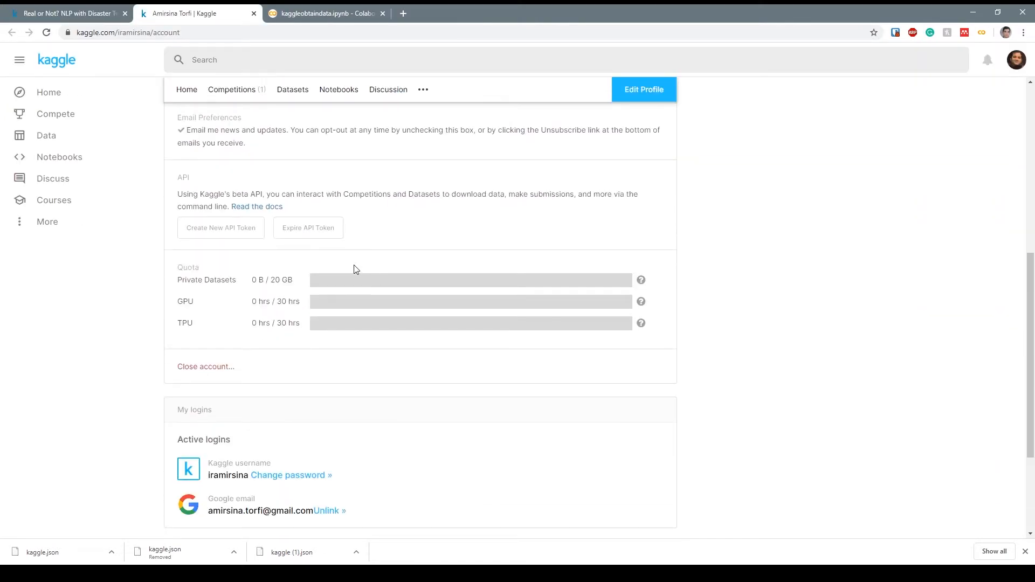
{"action": "left_click", "coordinate": [307, 228]}
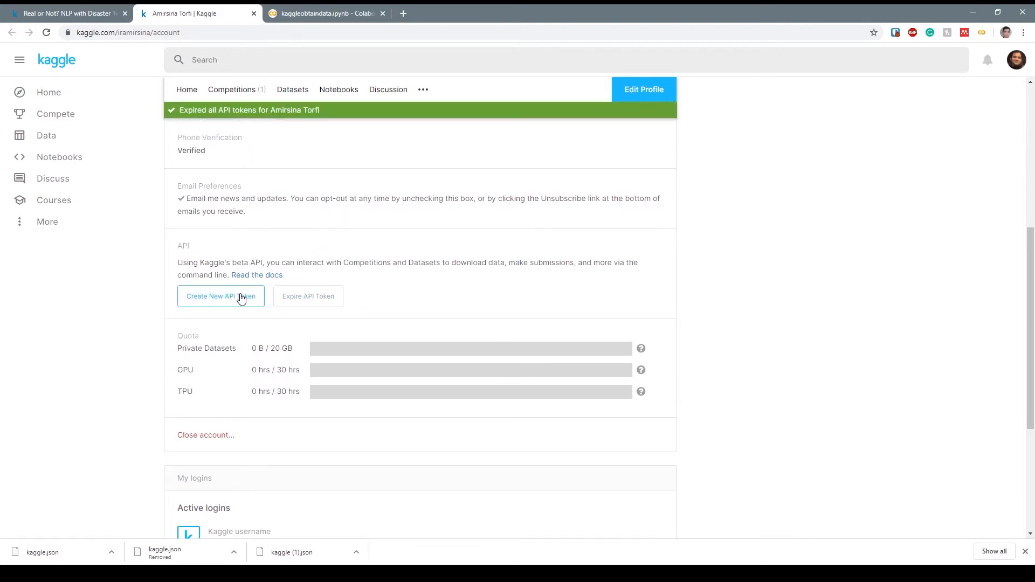
{"action": "left_click", "coordinate": [220, 295]}
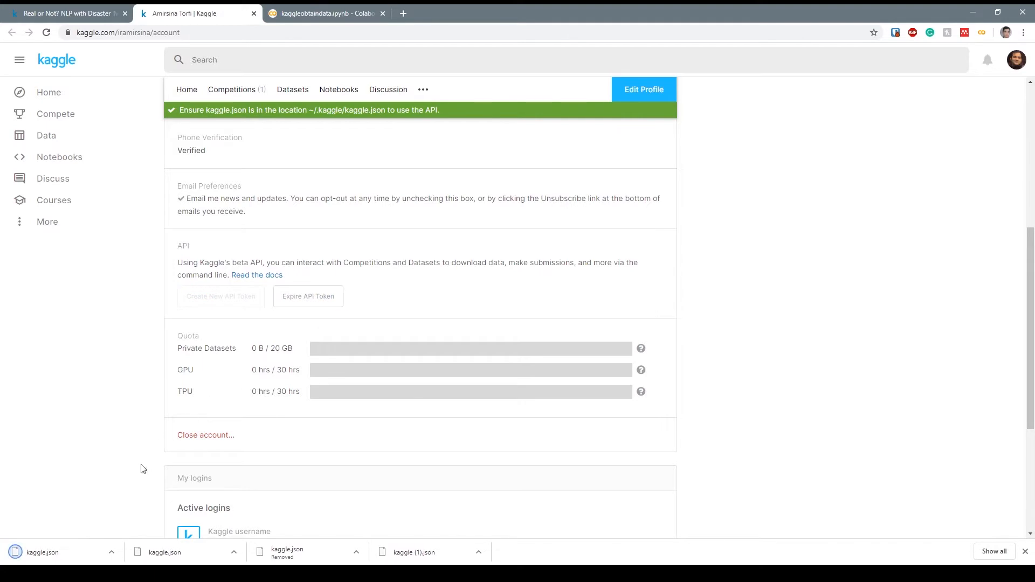
{"action": "mouse_move", "coordinate": [244, 132]}
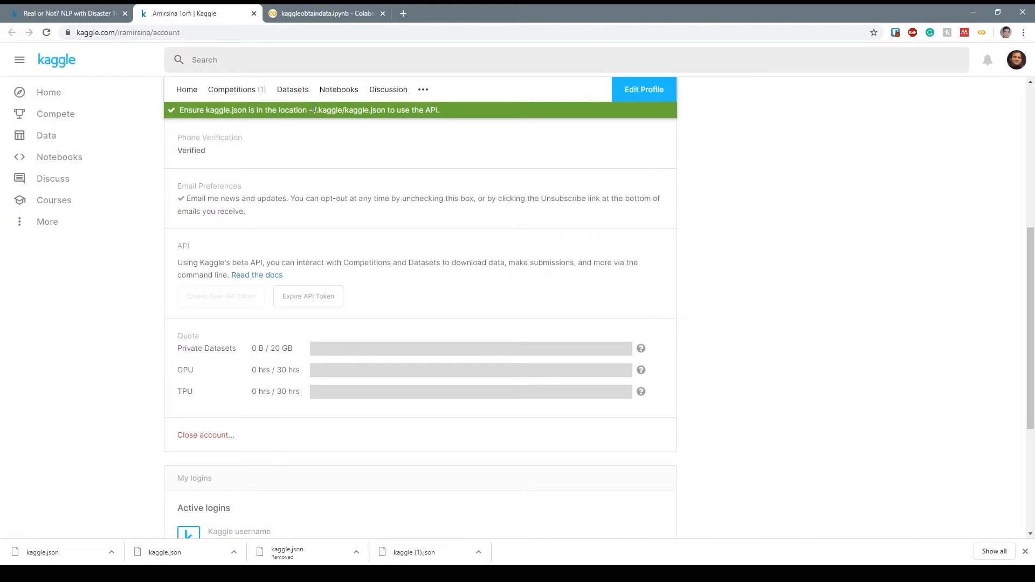
Step: Run the drive.mount cell and list the My Drive folders in the Colab notebook
{"action": "left_click", "coordinate": [324, 13]}
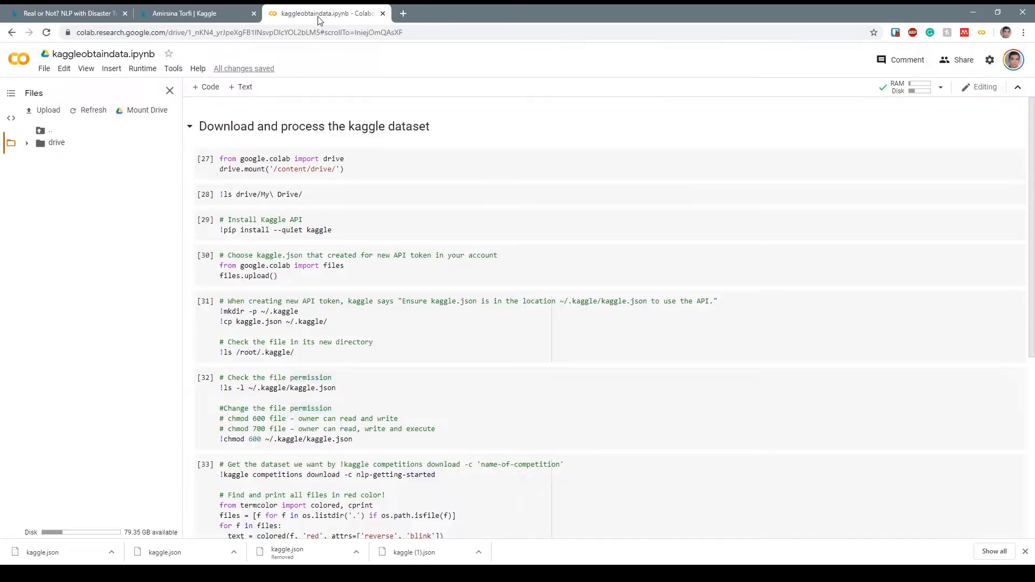
{"action": "left_click", "coordinate": [368, 169]}
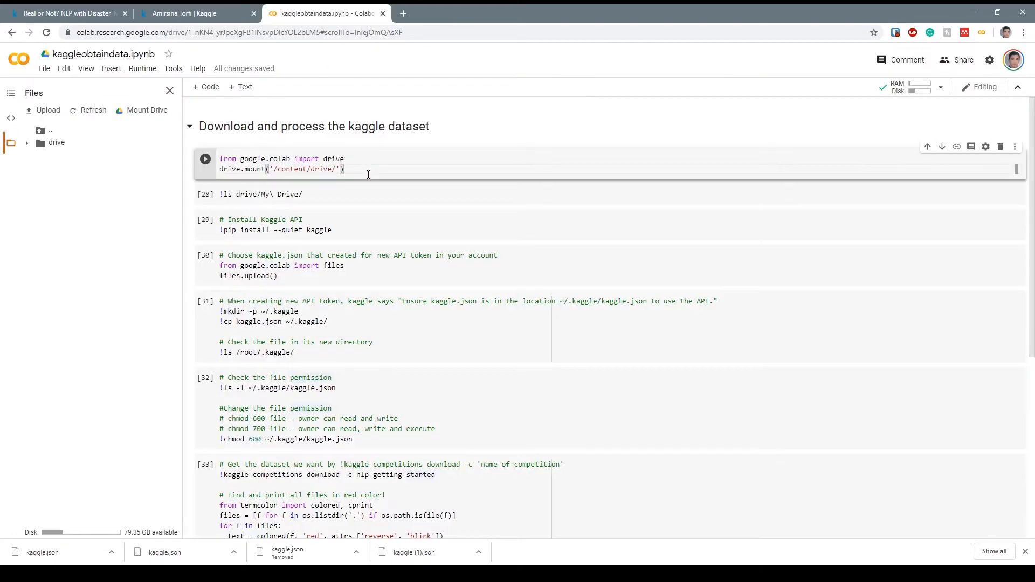
{"action": "left_click", "coordinate": [205, 159]}
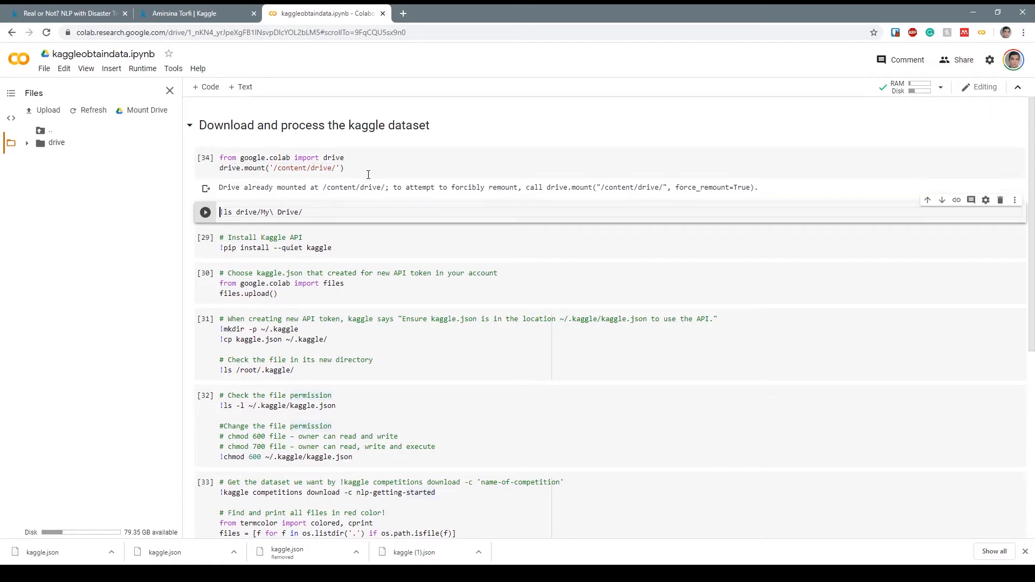
{"action": "left_click", "coordinate": [205, 212]}
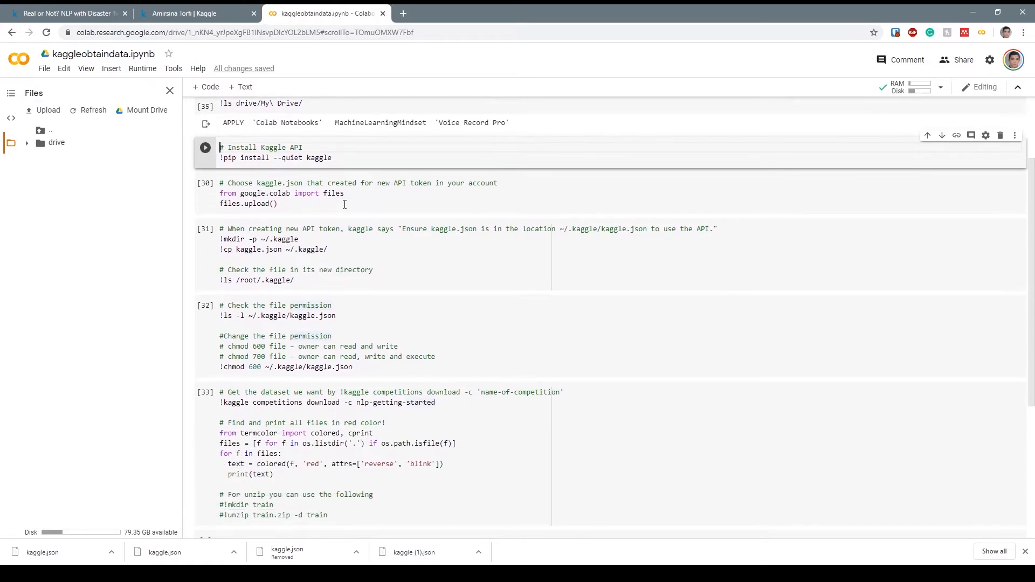
{"action": "mouse_move", "coordinate": [371, 153]}
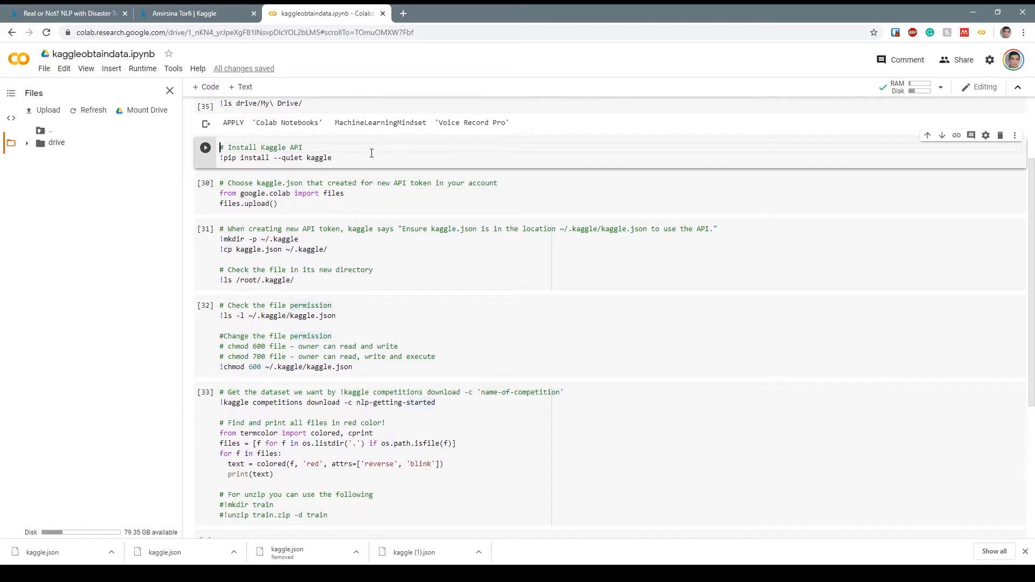
{"action": "scroll", "scroll_direction": "up", "scroll_amount": 3}
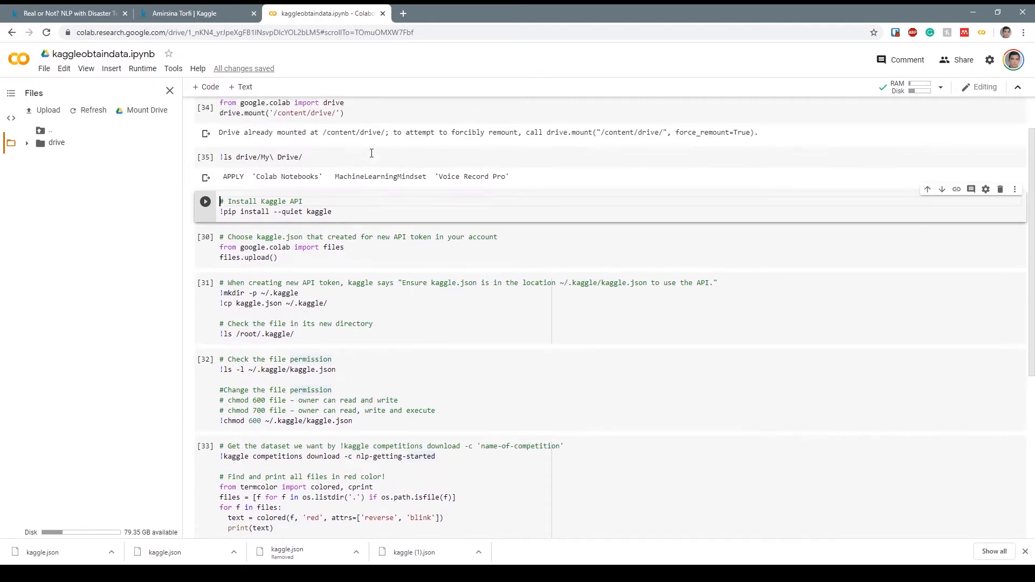
{"action": "mouse_move", "coordinate": [327, 163]}
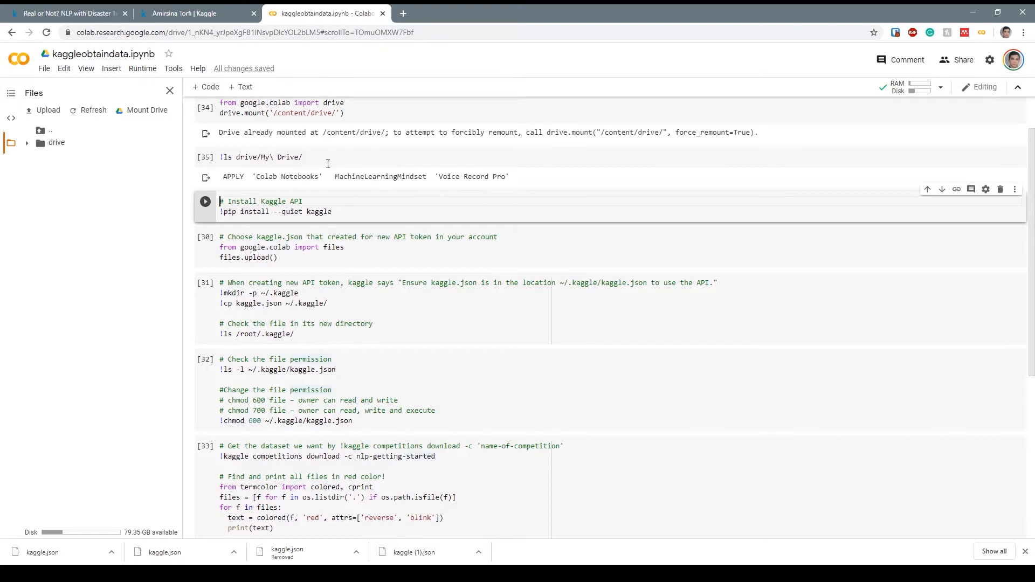
{"action": "mouse_move", "coordinate": [358, 178]}
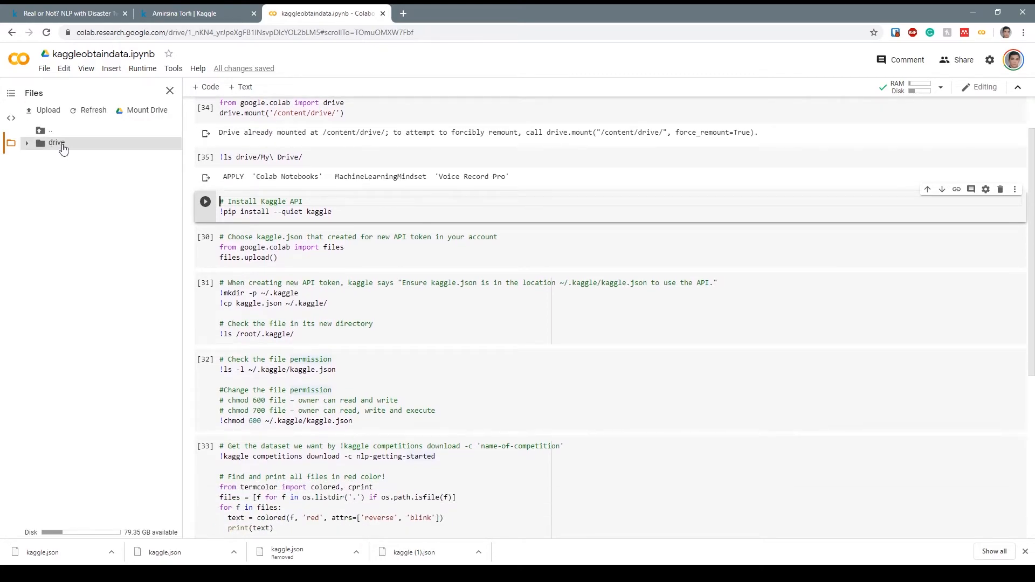
{"action": "mouse_move", "coordinate": [121, 188]}
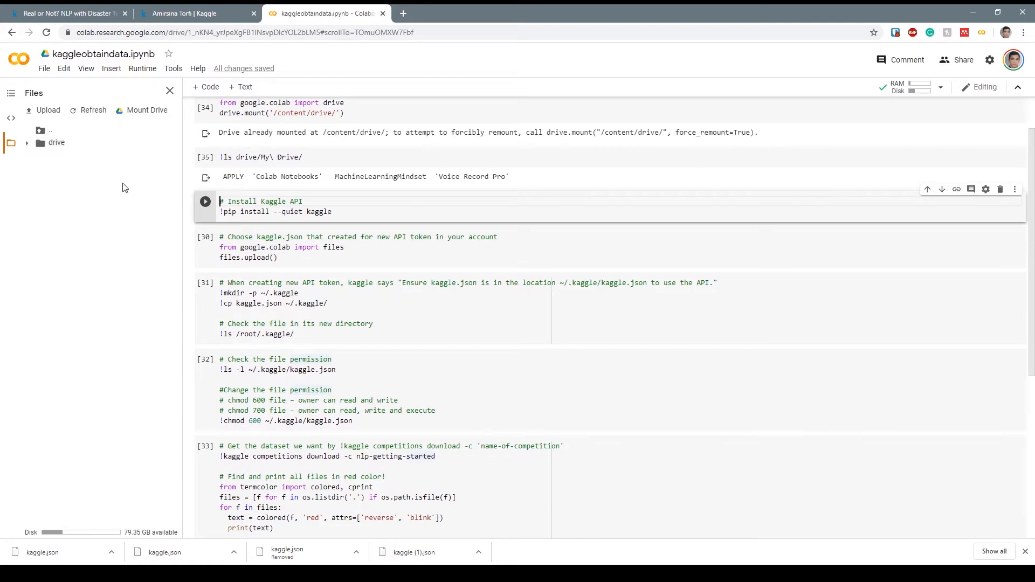
Step: Upload kaggle.json through files.upload() and copy it into ~/.kaggle
{"action": "scroll", "scroll_direction": "down", "scroll_amount": 3}
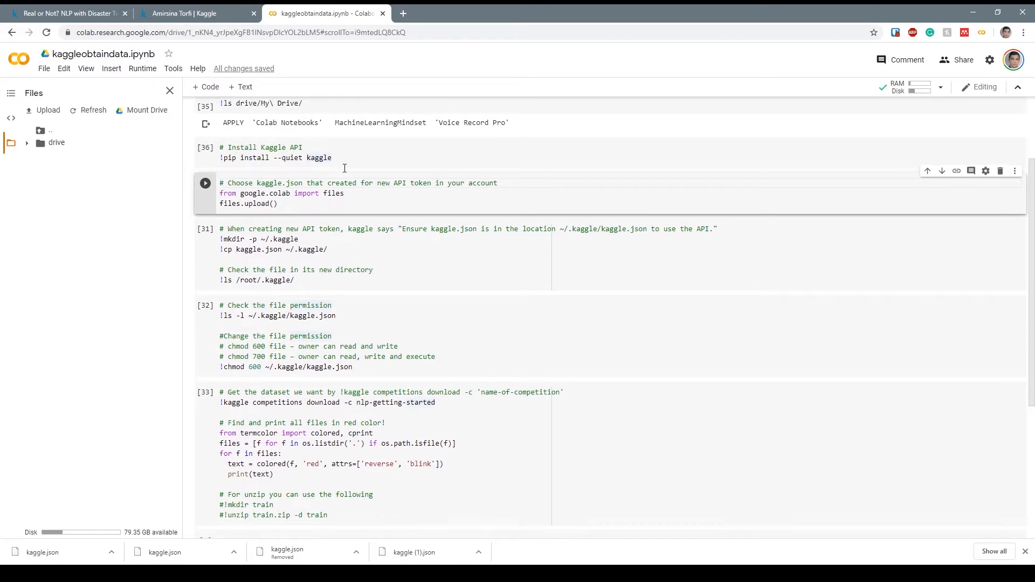
{"action": "scroll", "scroll_direction": "down", "scroll_amount": 3}
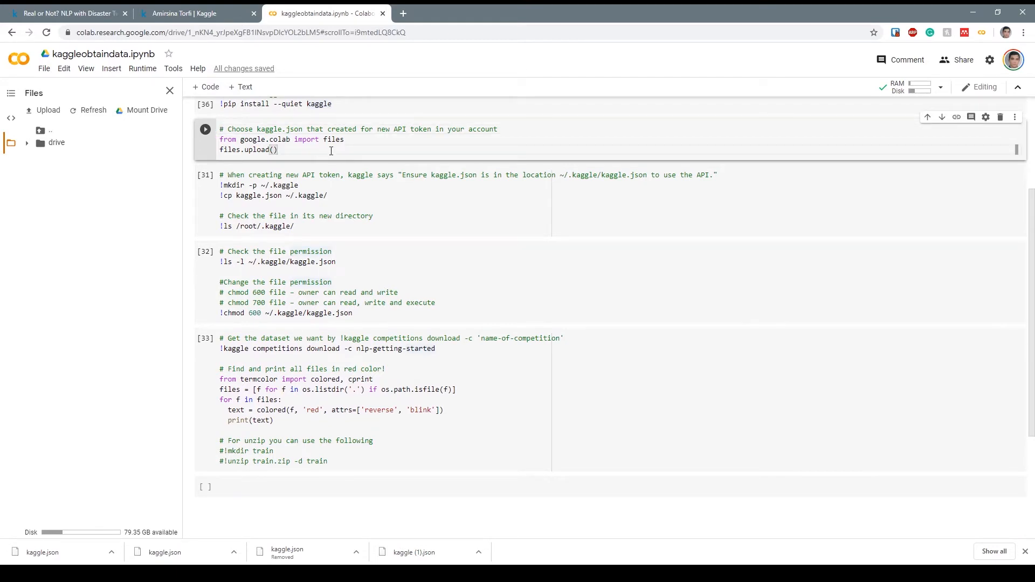
{"action": "left_click", "coordinate": [205, 128]}
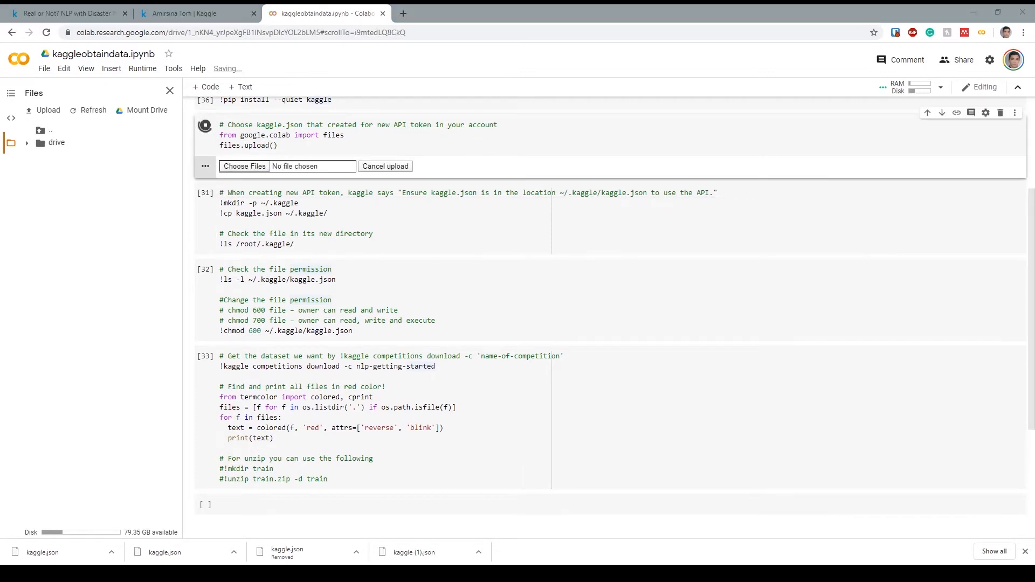
{"action": "left_click", "coordinate": [244, 166]}
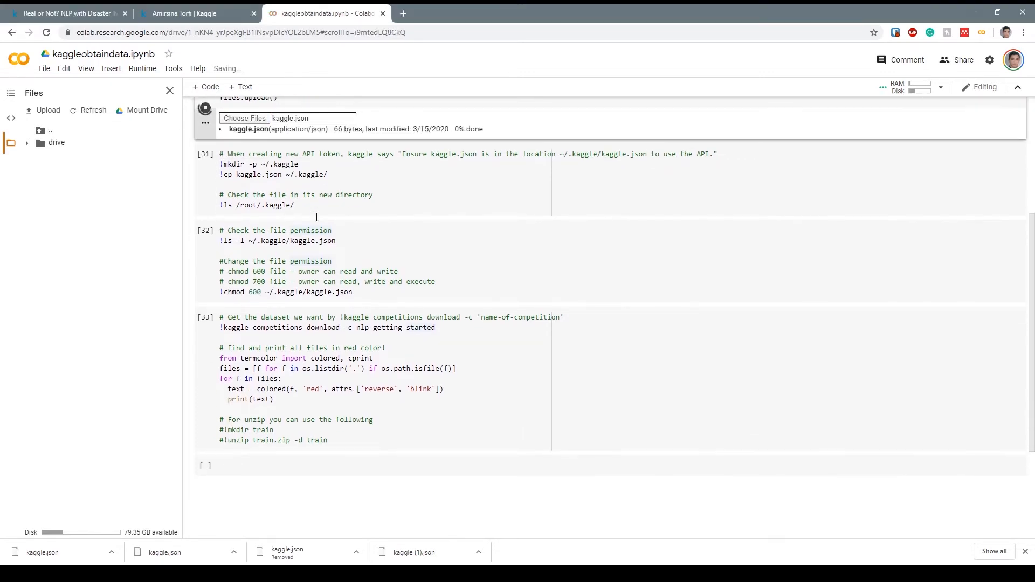
{"action": "scroll", "scroll_direction": "up", "scroll_amount": 3}
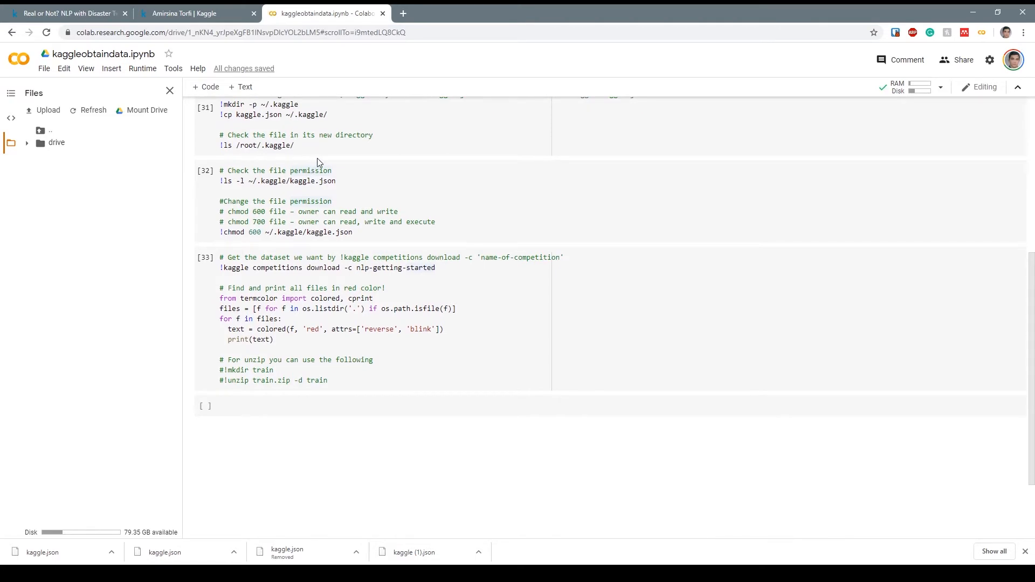
{"action": "mouse_move", "coordinate": [319, 142]}
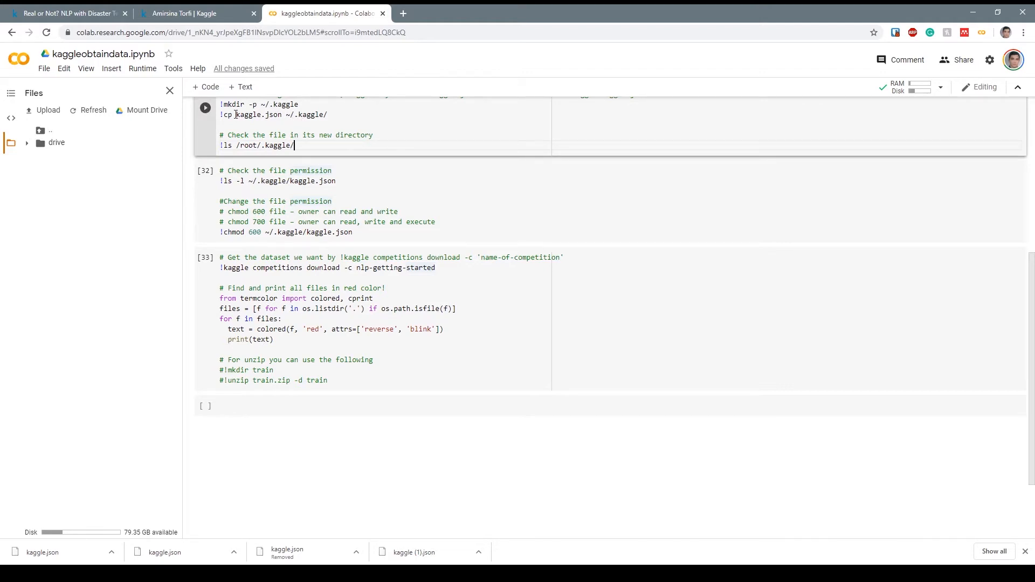
{"action": "mouse_move", "coordinate": [325, 145]}
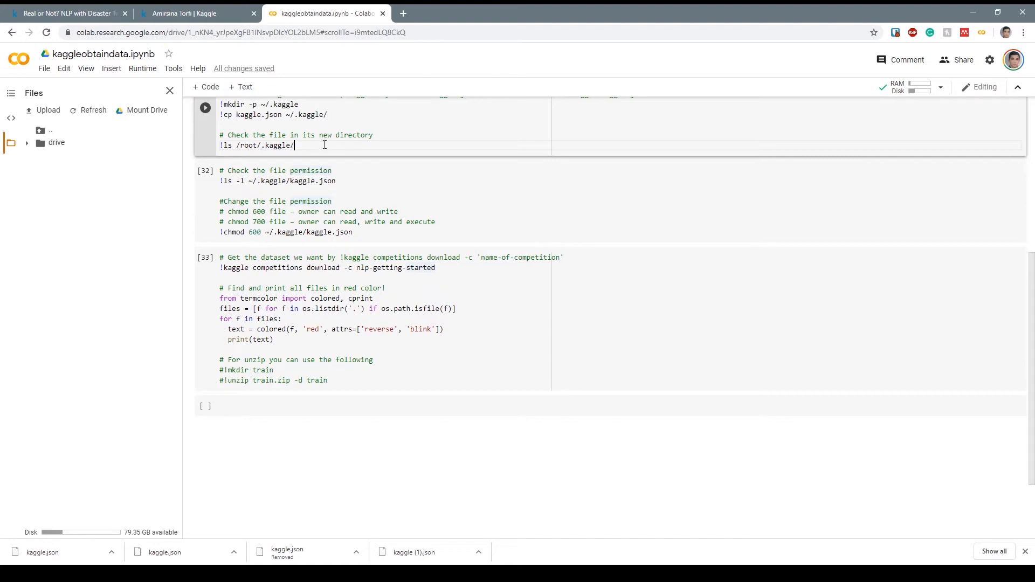
{"action": "mouse_move", "coordinate": [210, 155]}
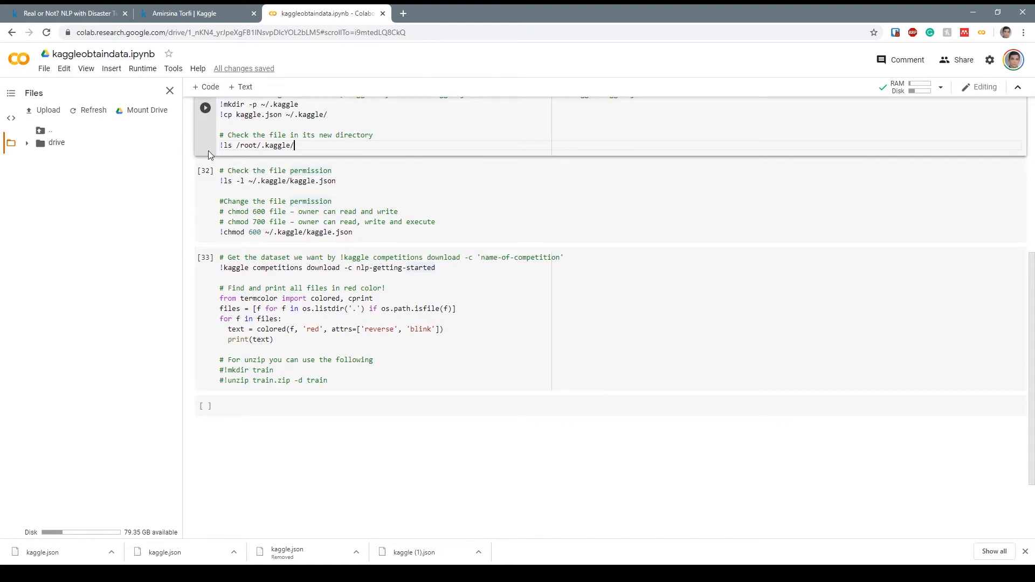
{"action": "mouse_move", "coordinate": [314, 144]}
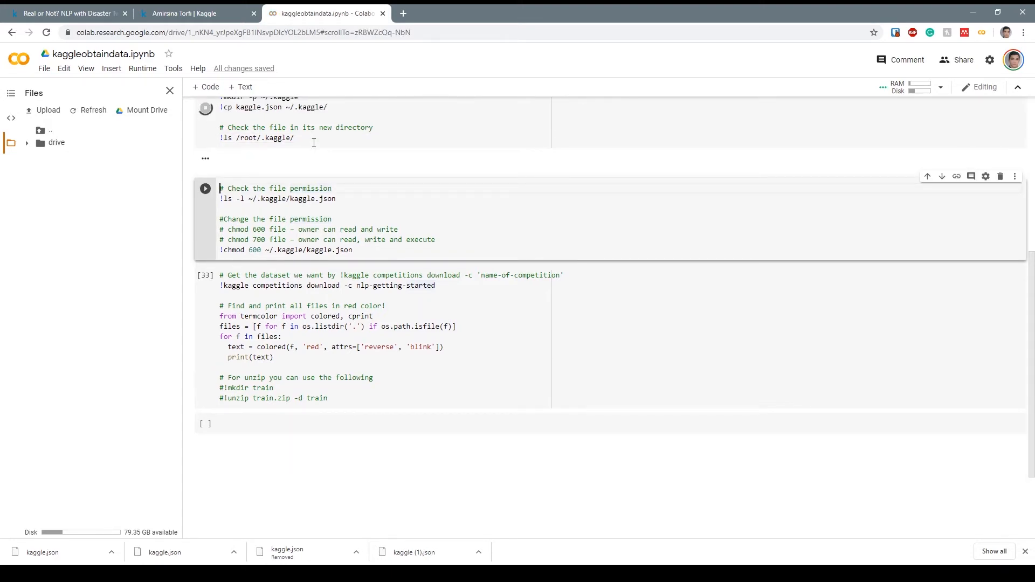
Step: Set kaggle.json to owner-only permission with chmod 600 and select the dataset download cell
{"action": "left_click", "coordinate": [205, 105]}
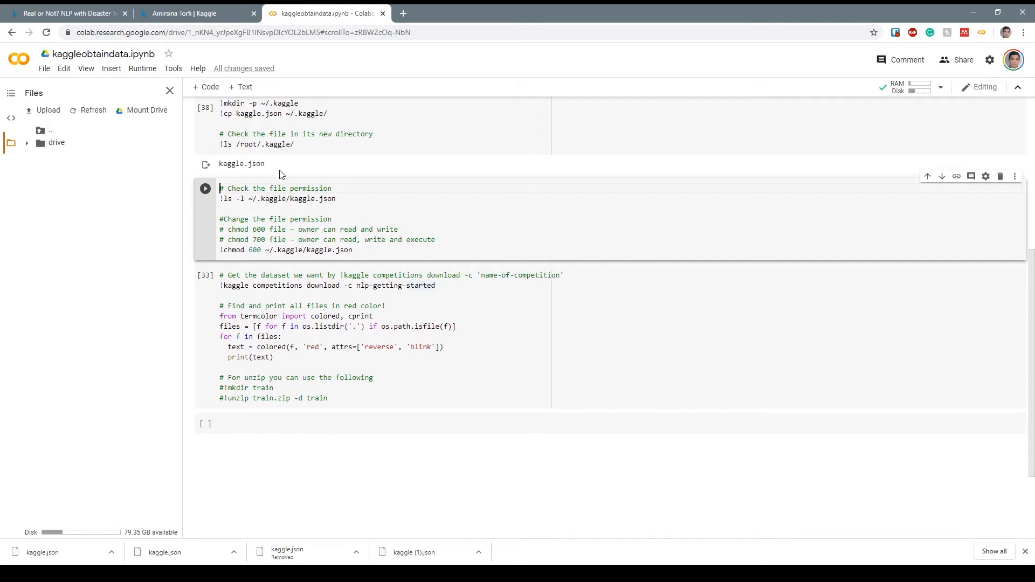
{"action": "mouse_move", "coordinate": [348, 210]}
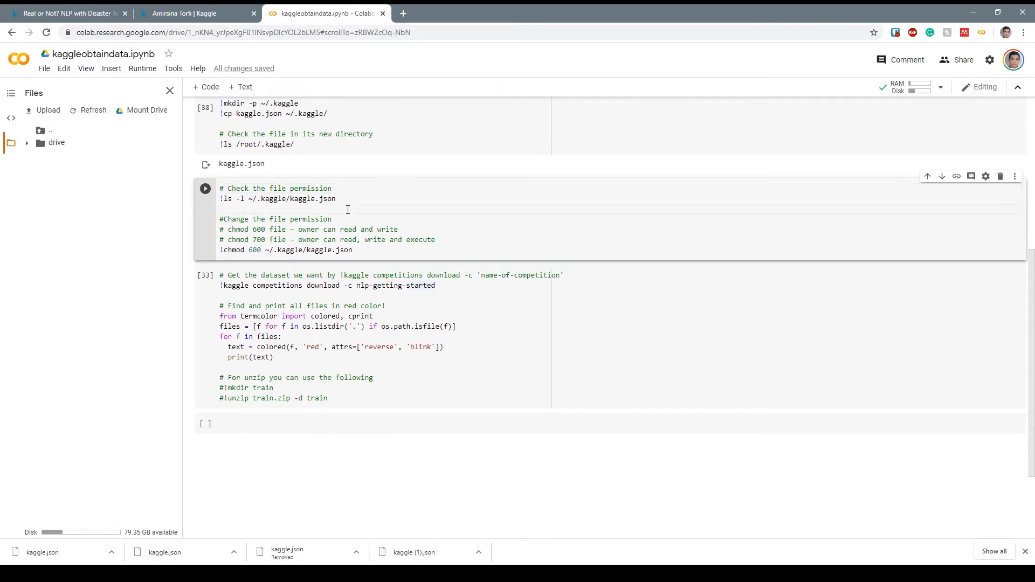
{"action": "mouse_move", "coordinate": [353, 223]}
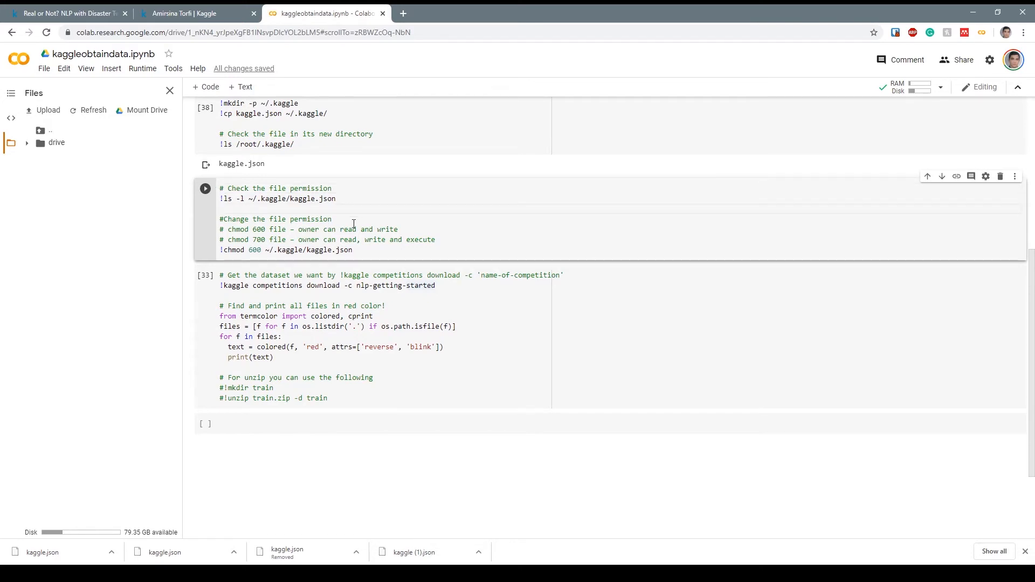
{"action": "left_click", "coordinate": [205, 188]}
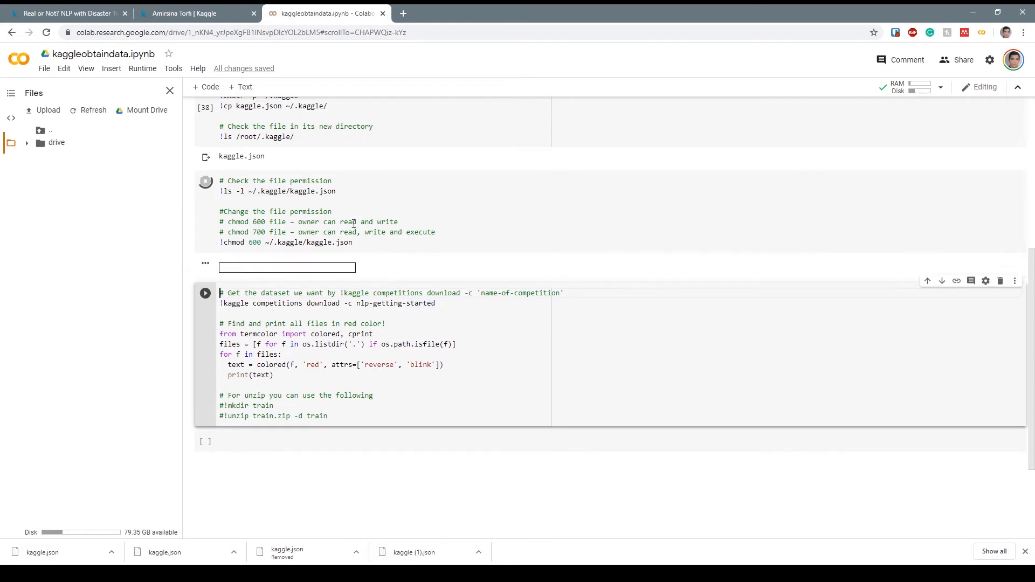
{"action": "left_click", "coordinate": [205, 182]}
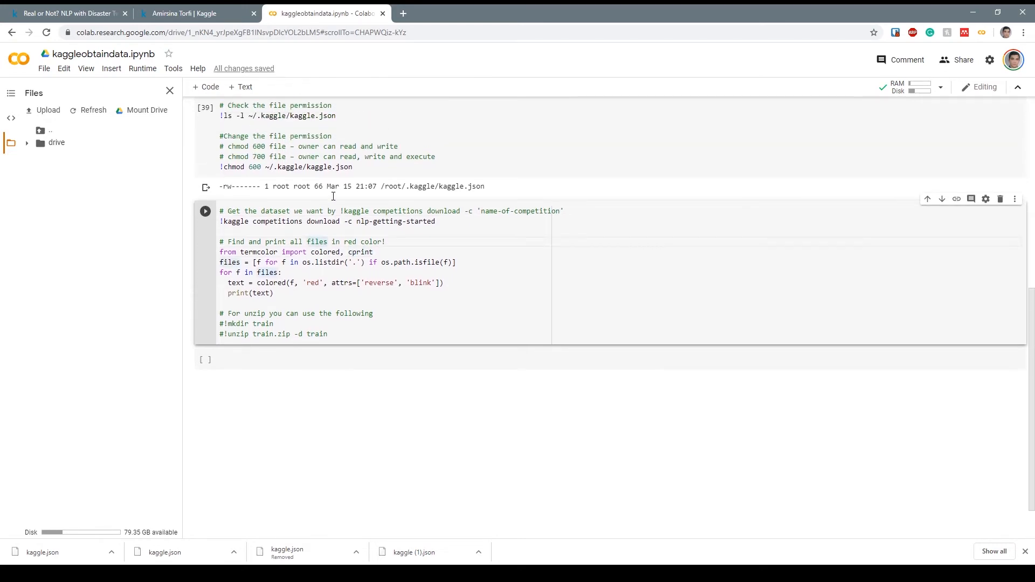
{"action": "scroll", "scroll_direction": "up", "scroll_amount": 3}
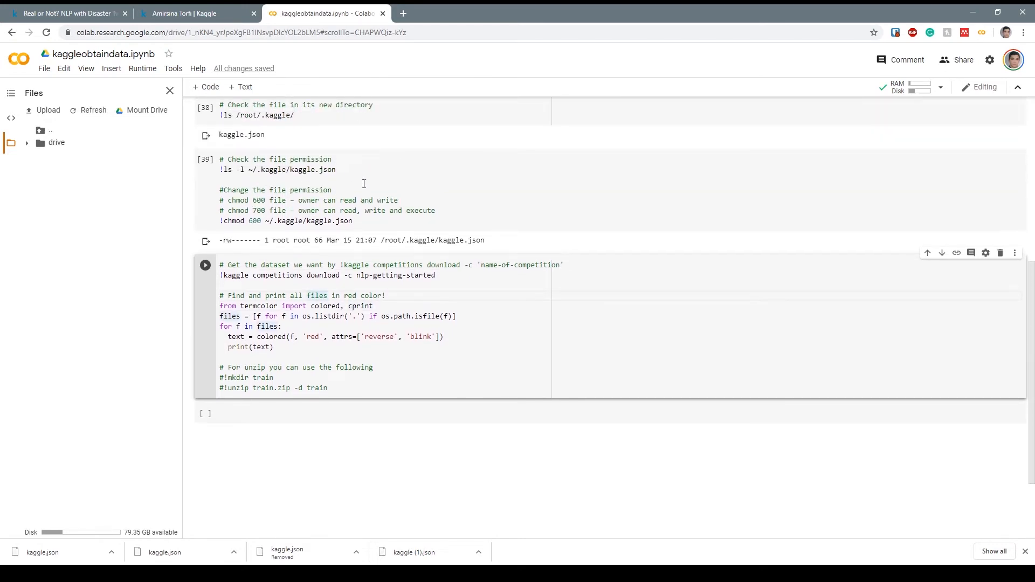
{"action": "scroll", "scroll_direction": "down", "scroll_amount": 3}
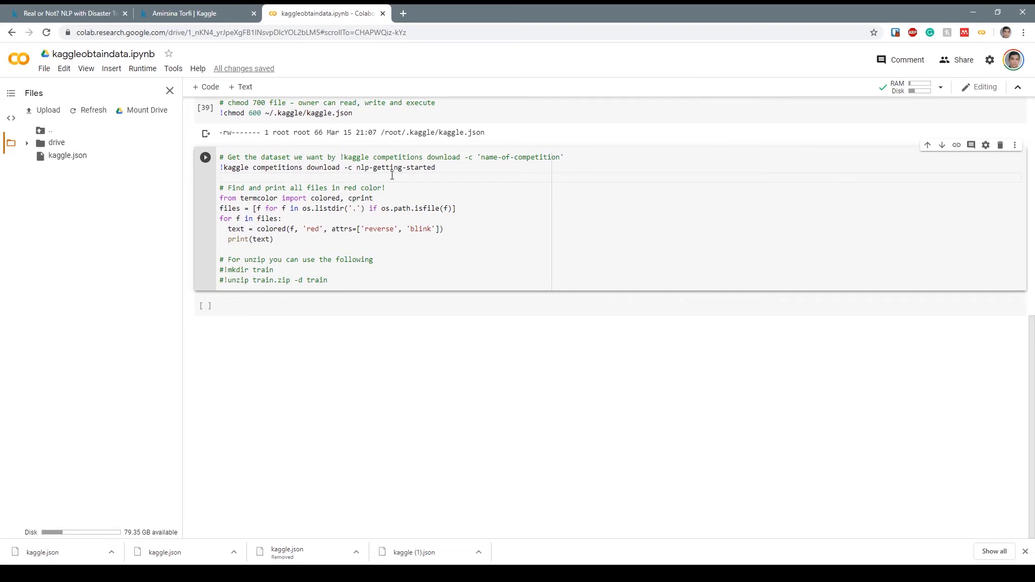
{"action": "mouse_move", "coordinate": [217, 21]}
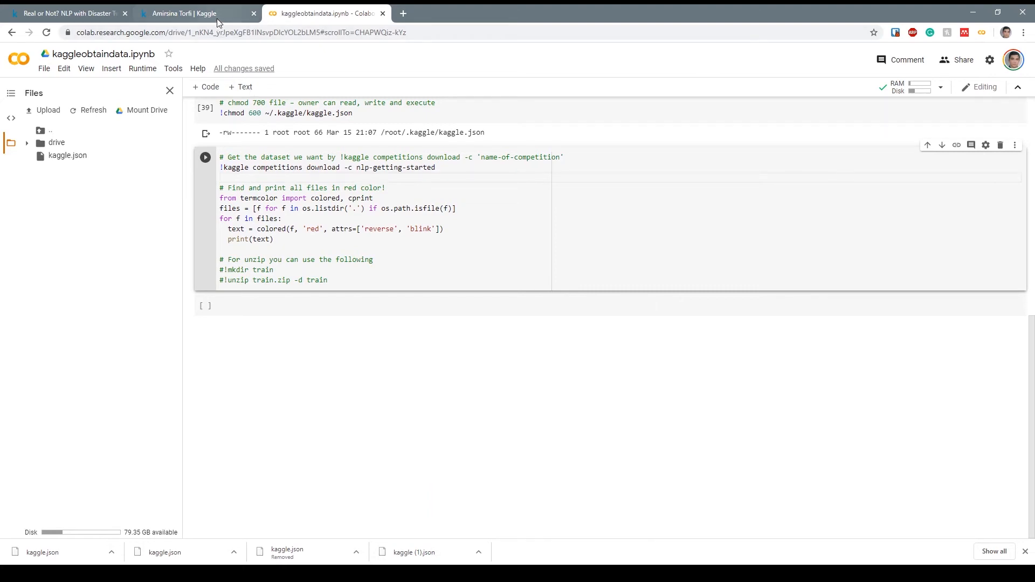
Step: Copy the nlp-getting-started API download command from the Kaggle Data page
{"action": "left_click", "coordinate": [185, 12]}
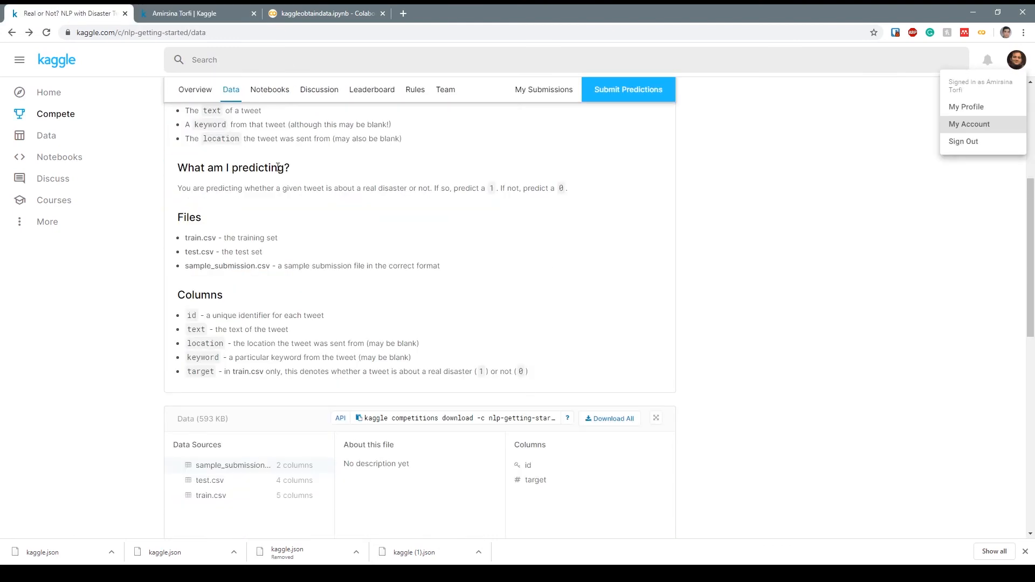
{"action": "scroll", "scroll_direction": "down", "scroll_amount": 3}
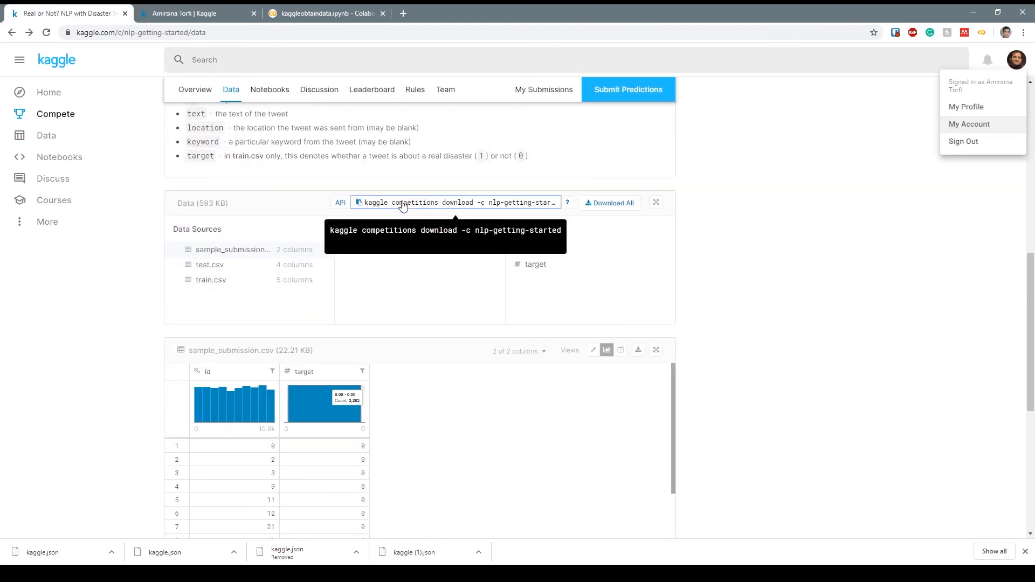
{"action": "left_click", "coordinate": [323, 13]}
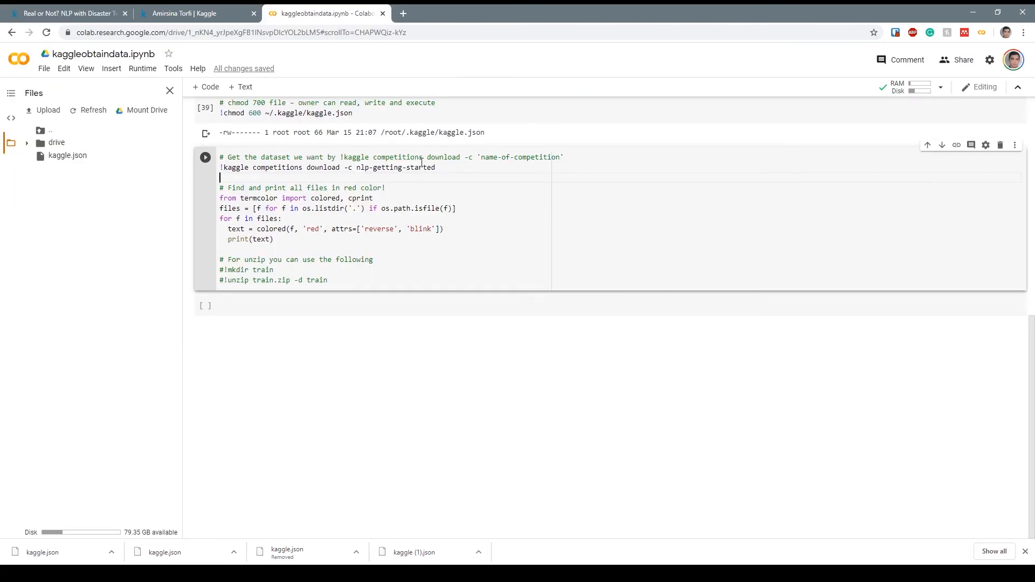
Step: Download train.csv, test.csv and sample_submission.csv with the kaggle competitions download cell
{"action": "left_click", "coordinate": [436, 167]}
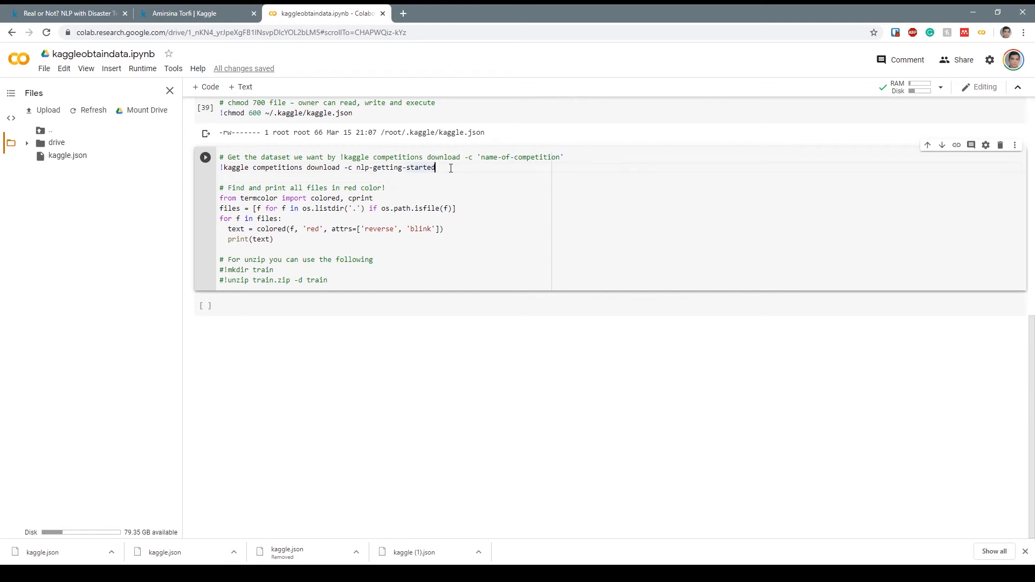
{"action": "left_click", "coordinate": [205, 158]}
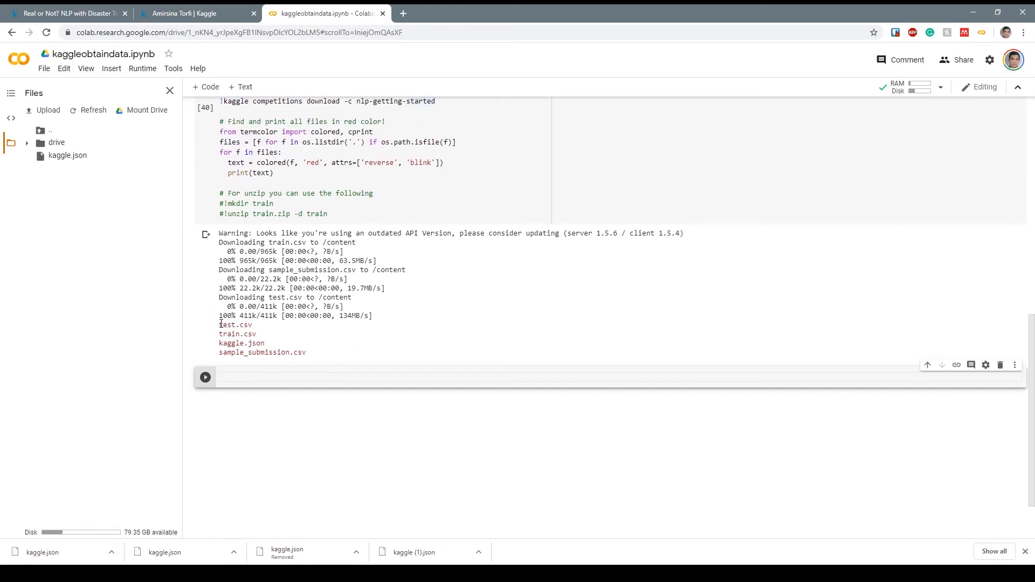
{"action": "mouse_move", "coordinate": [332, 354]}
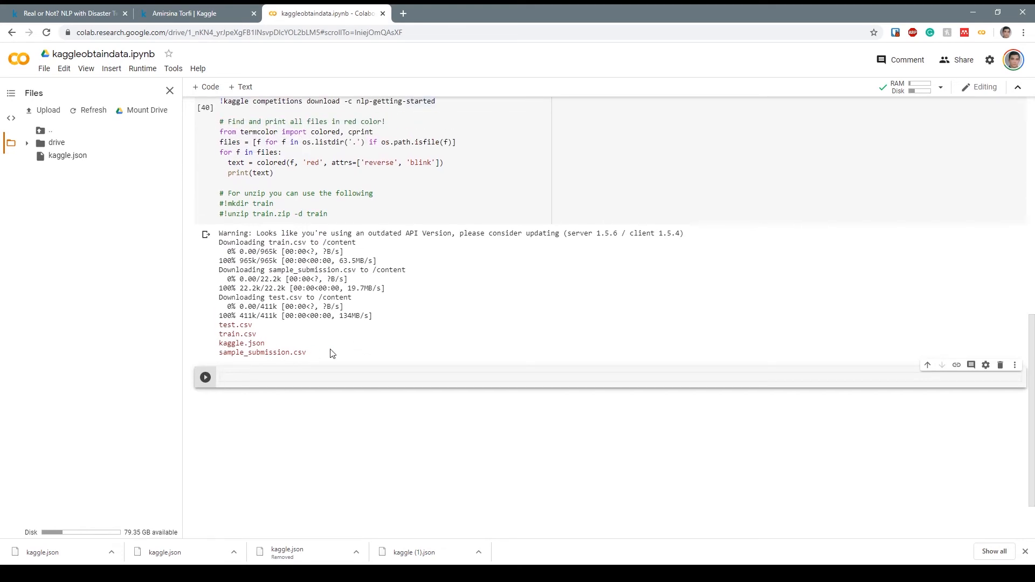
{"action": "left_click", "coordinate": [192, 13]}
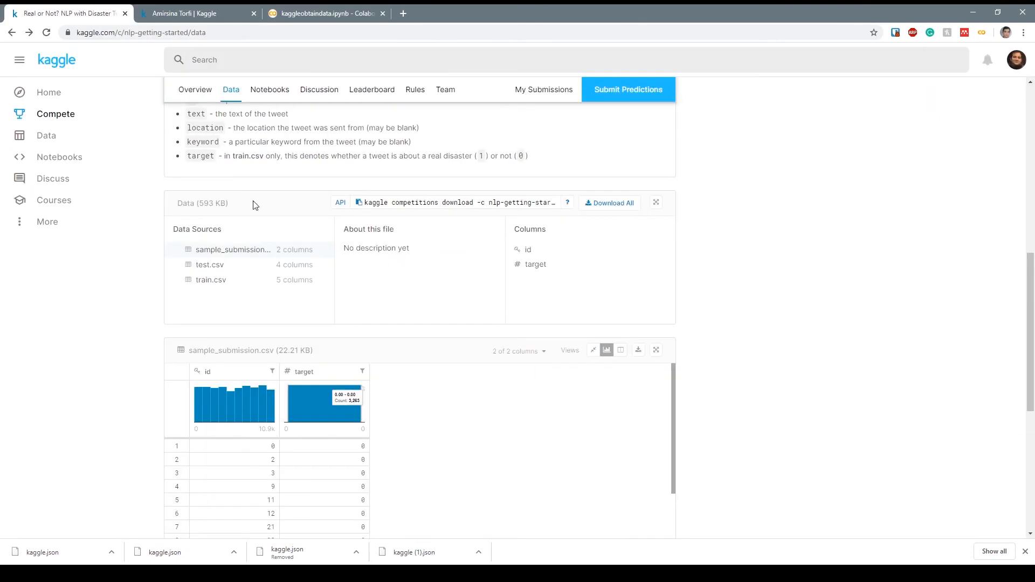
Step: Check the competition's Files list on Kaggle and return to the notebook
{"action": "scroll", "scroll_direction": "up", "scroll_amount": 3}
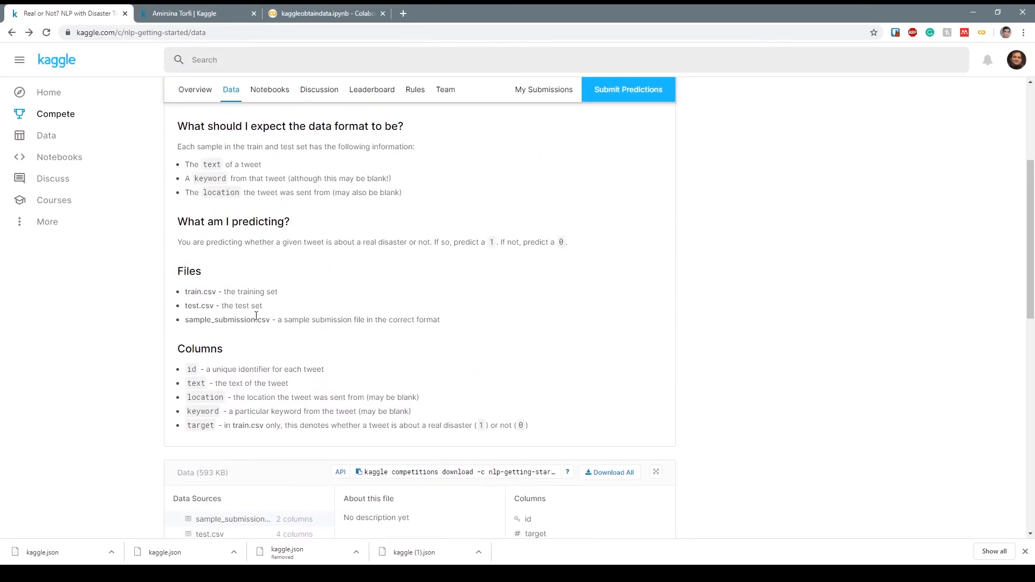
{"action": "mouse_move", "coordinate": [324, 13]}
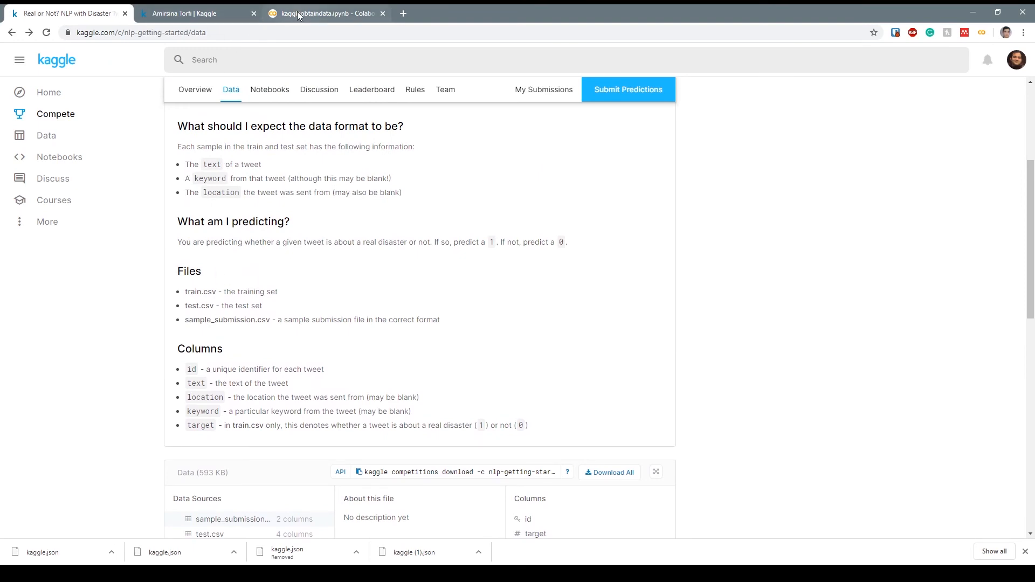
{"action": "left_click", "coordinate": [323, 13]}
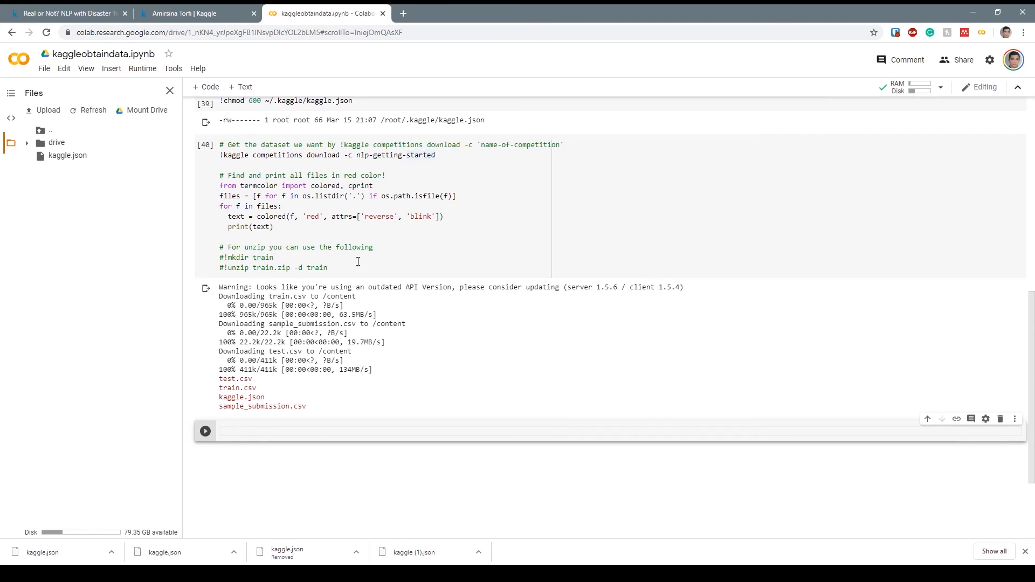
{"action": "mouse_move", "coordinate": [367, 263]}
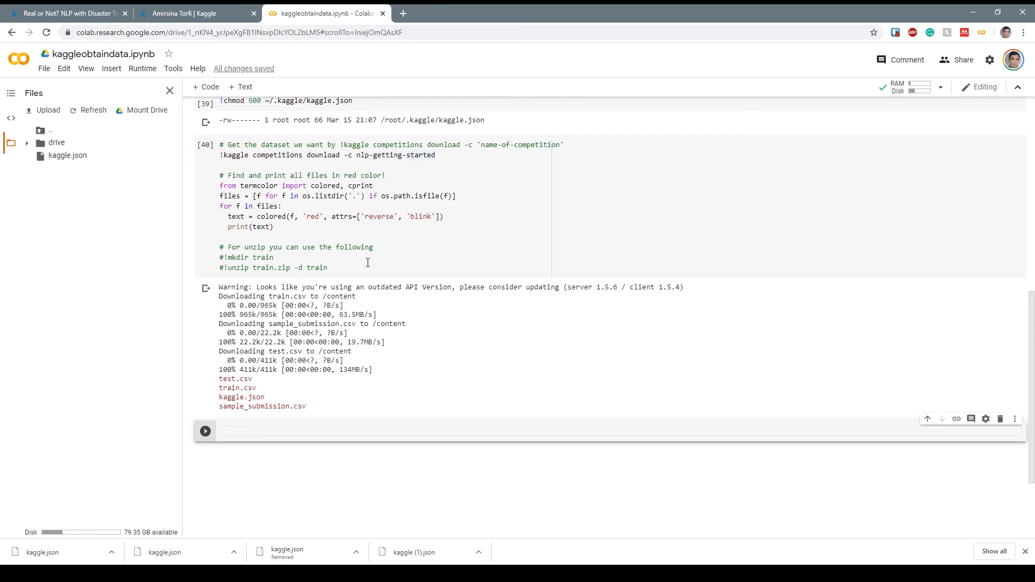
{"action": "mouse_move", "coordinate": [377, 271]}
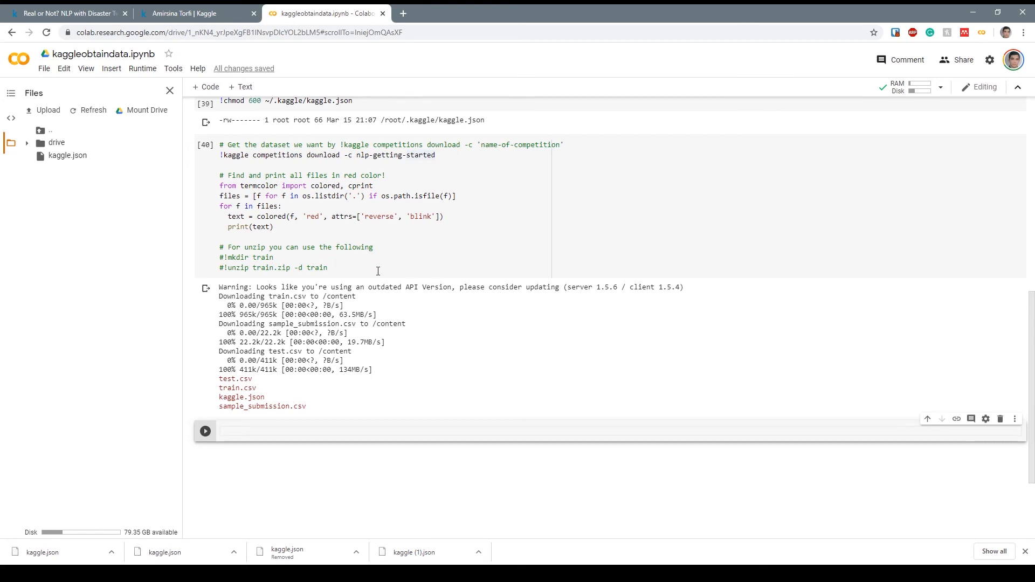
{"action": "mouse_move", "coordinate": [316, 299]}
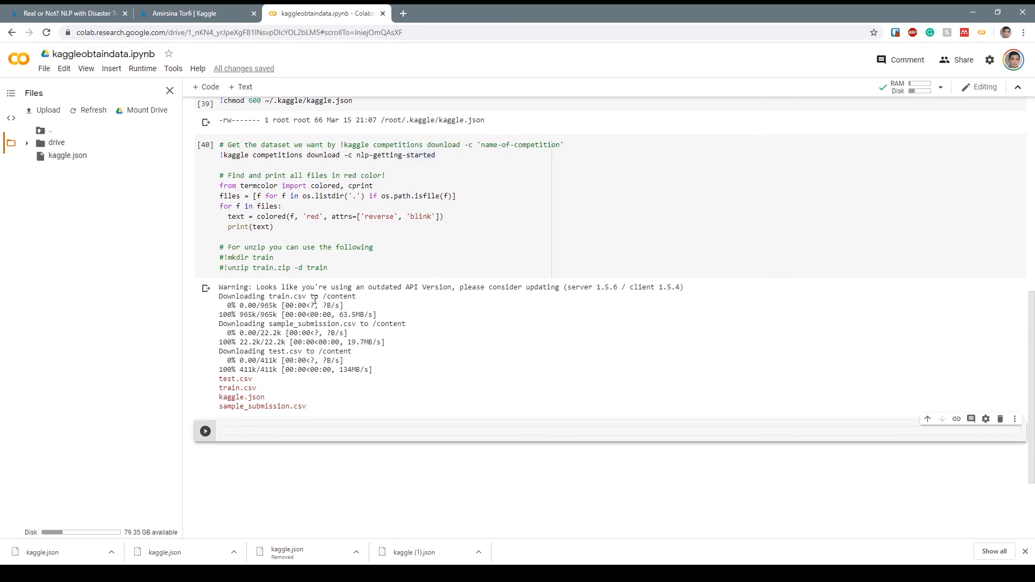
{"action": "mouse_move", "coordinate": [363, 251]}
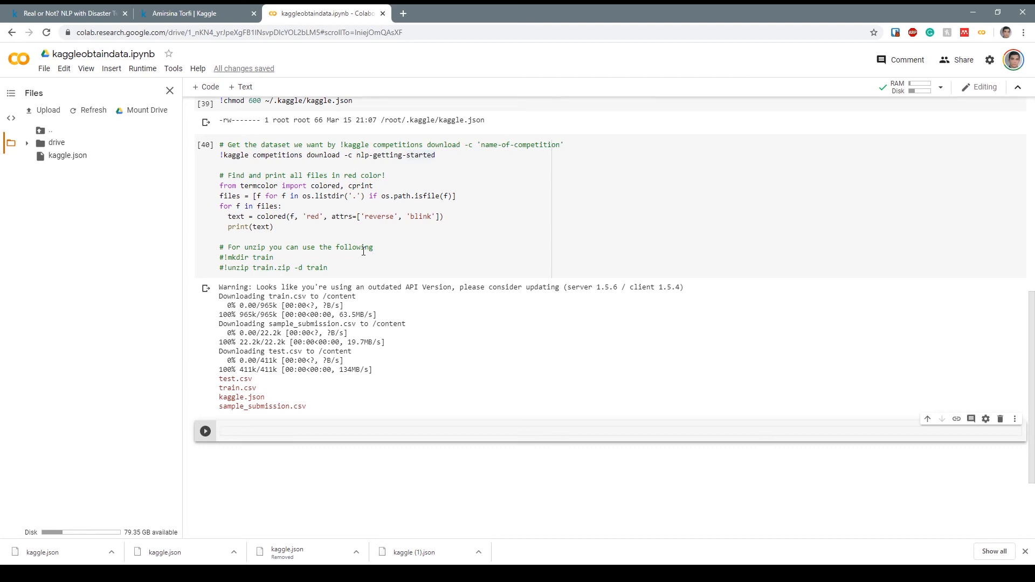
Step: Refresh the Files sidebar to show the three CSV files alongside kaggle.json
{"action": "left_click", "coordinate": [92, 110]}
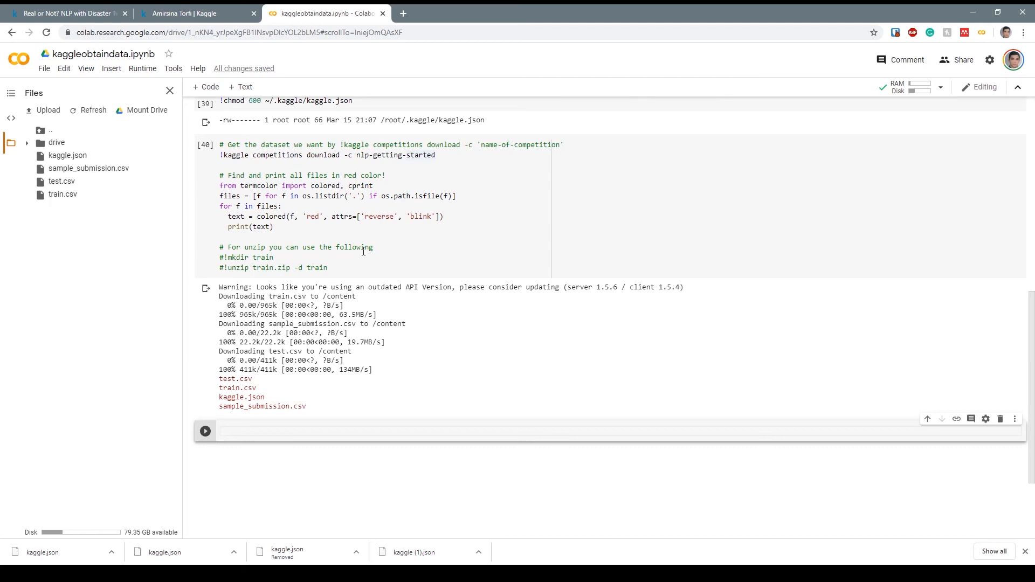
{"action": "mouse_move", "coordinate": [349, 265]}
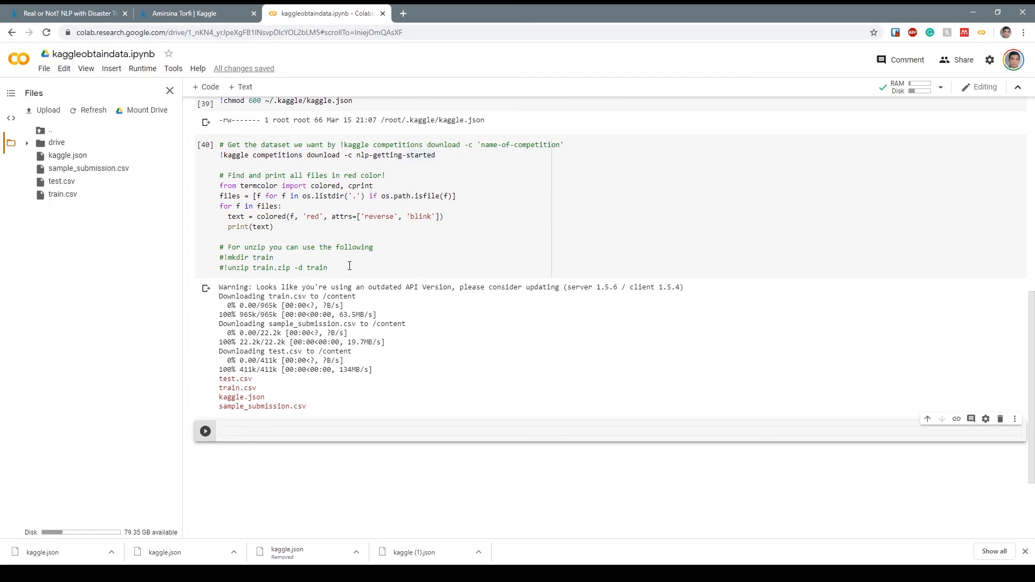